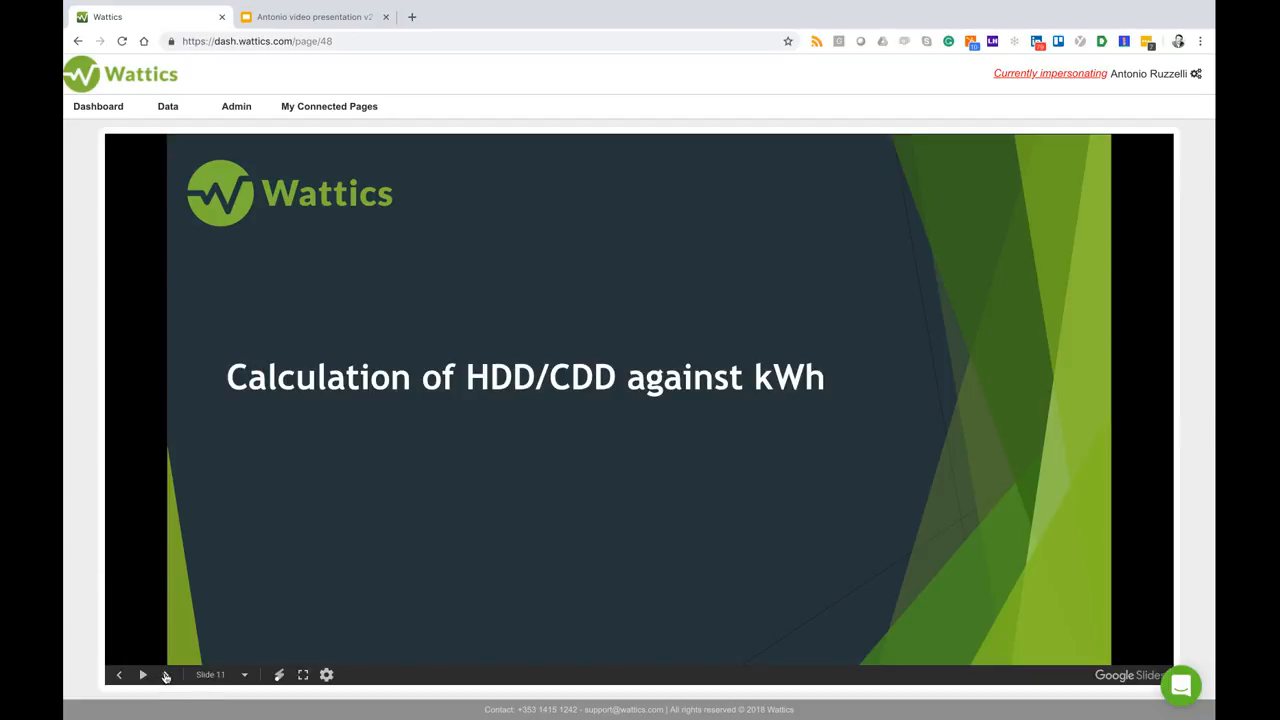
# Advance the degree-days slides, then return to the Wattics home dashboard
pyautogui.click(142, 674)
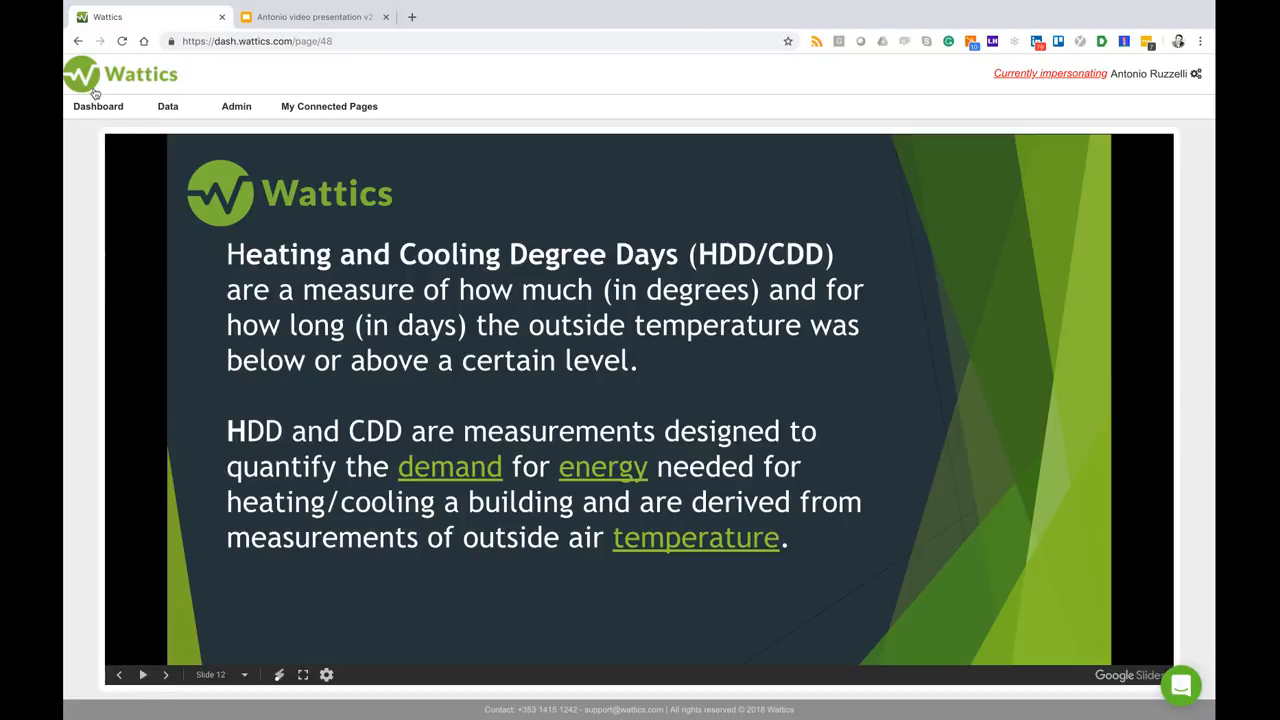
pyautogui.click(98, 106)
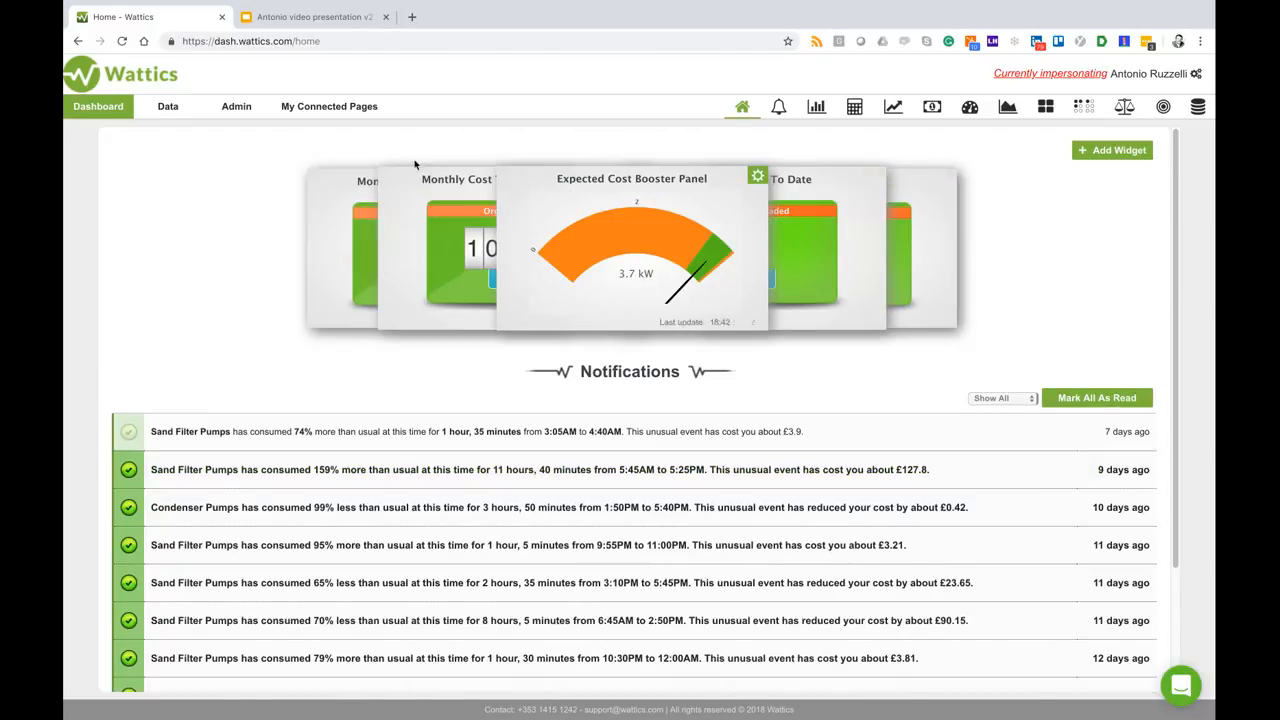
# View the breakdown chart with Best Resorts Inc. sites expanded, then go to the Admin overview
pyautogui.click(816, 108)
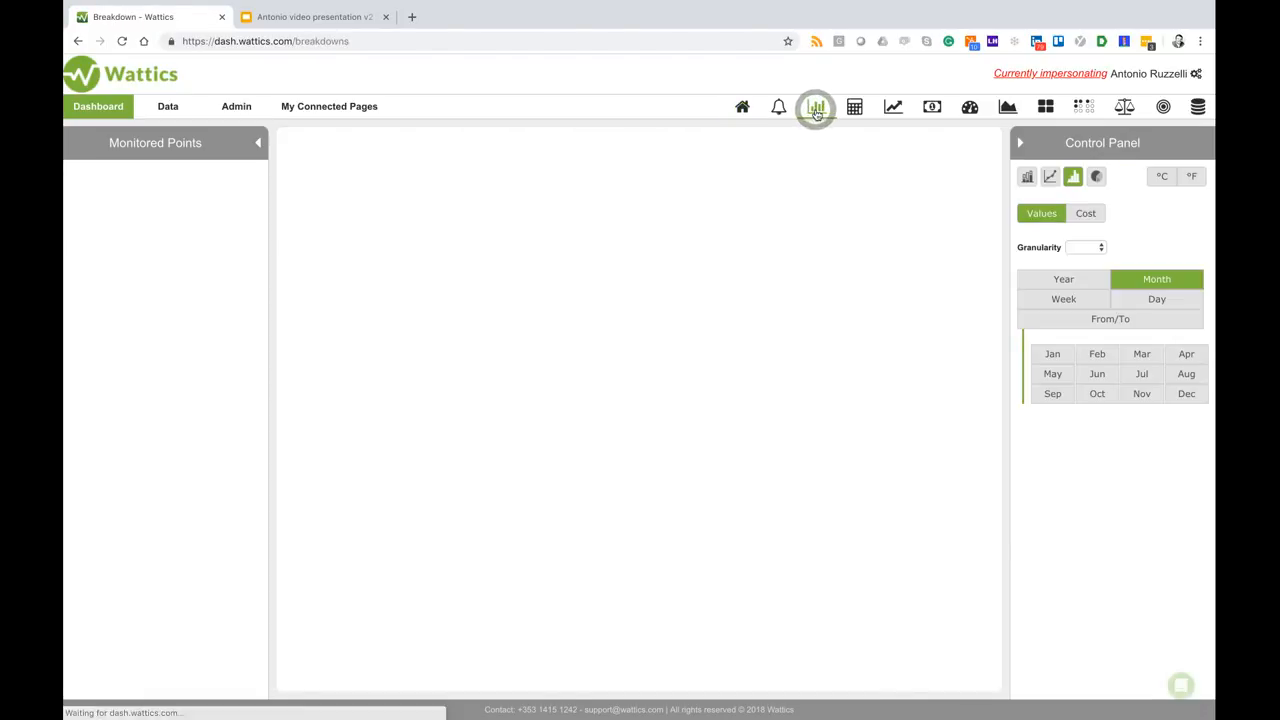
pyautogui.click(816, 108)
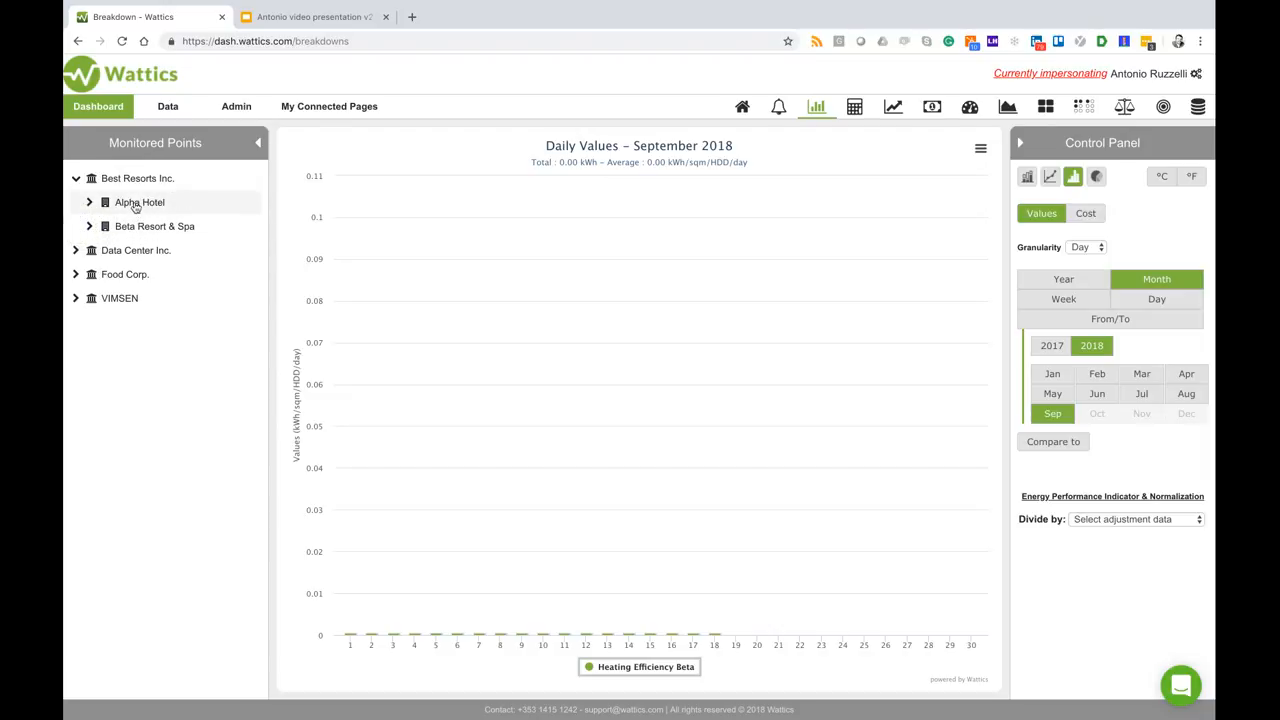
pyautogui.moveTo(154, 226)
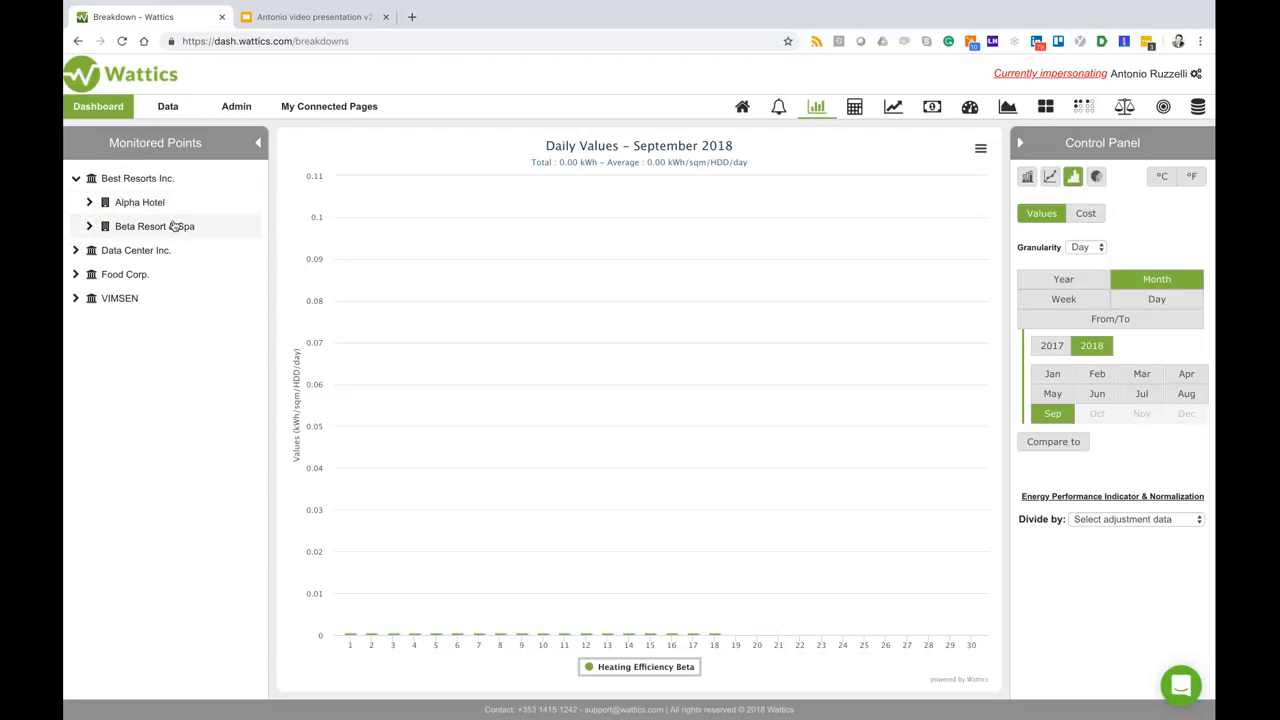
pyautogui.click(236, 106)
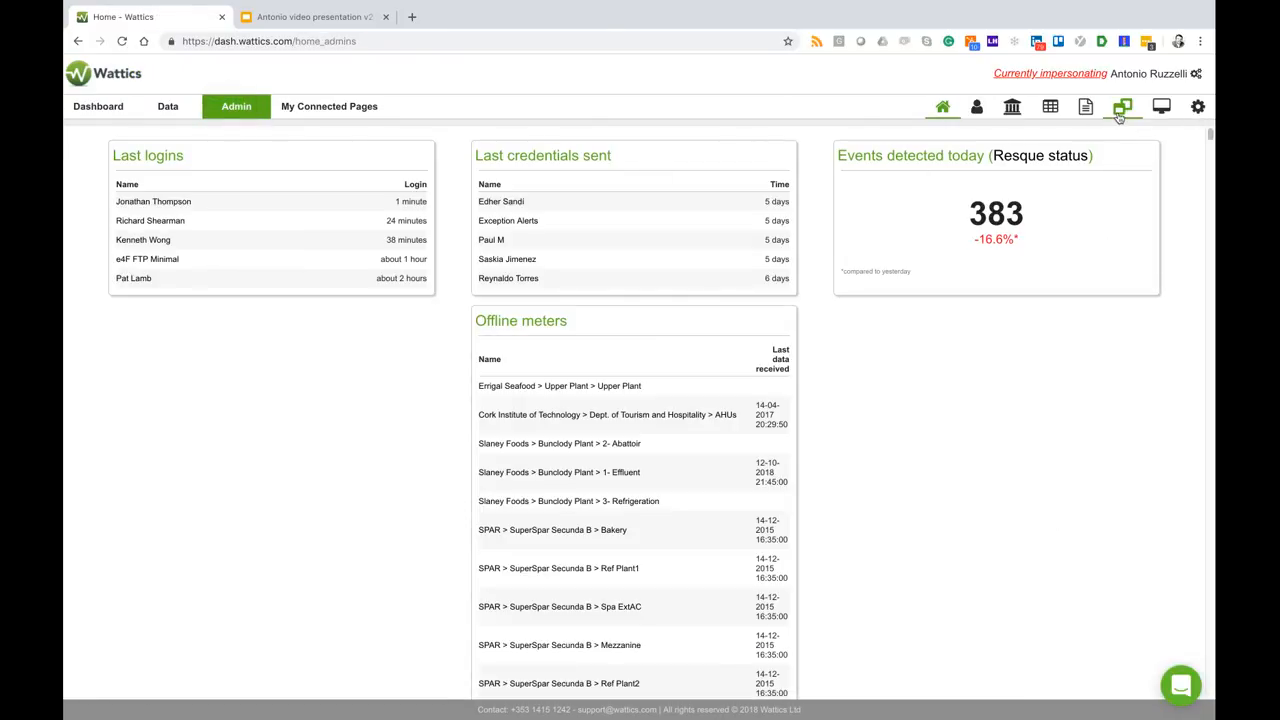
# Search organisations for 'best' and open the Best Resorts Inc. organisation page
pyautogui.click(1012, 106)
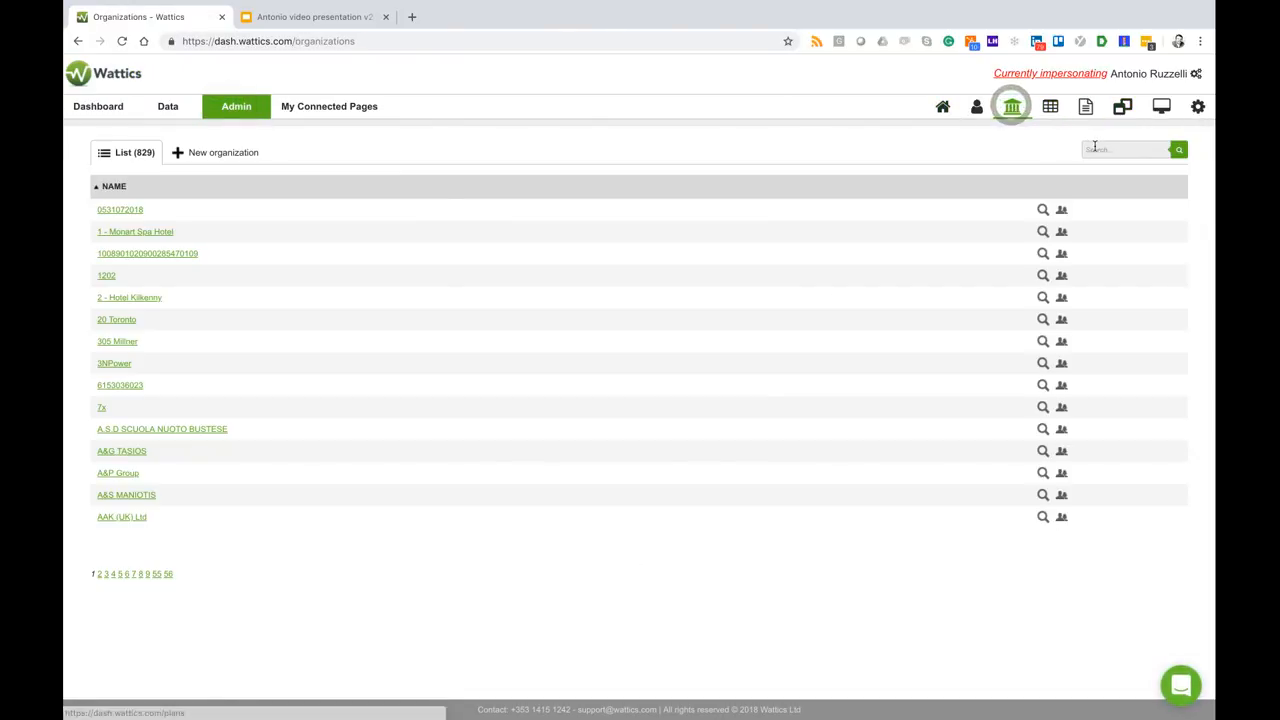
pyautogui.write('best')
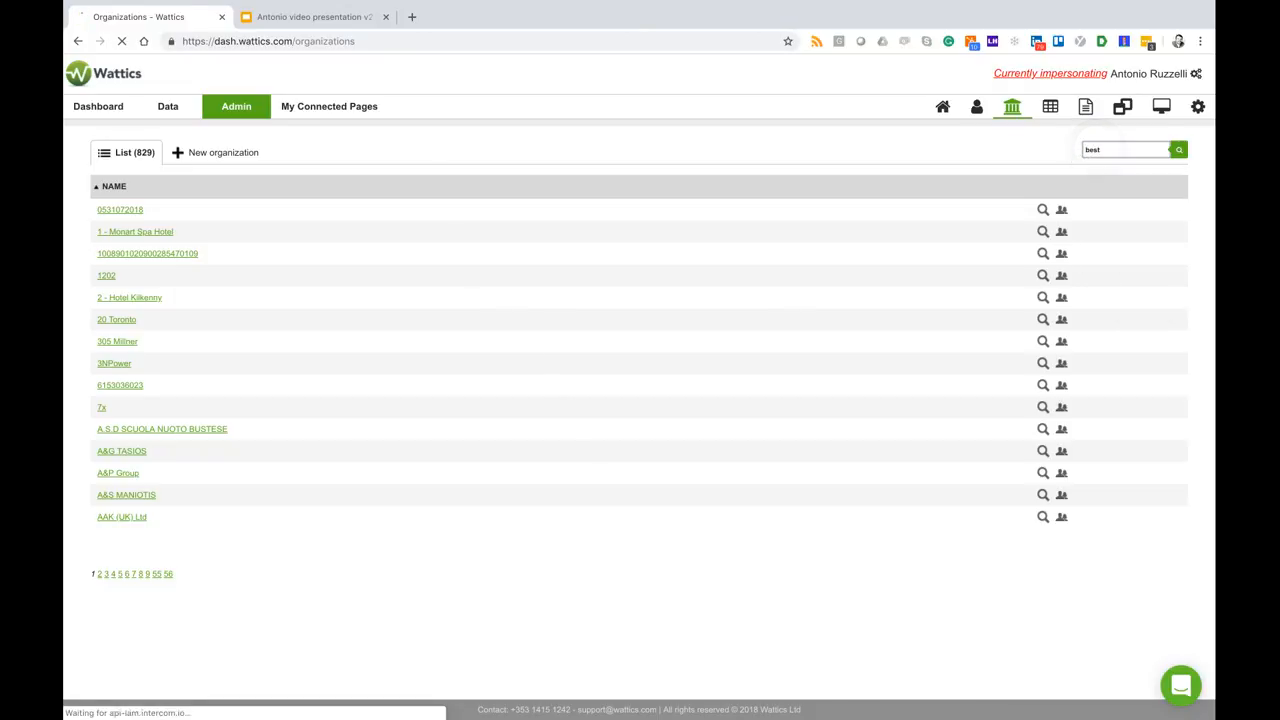
pyautogui.click(1180, 148)
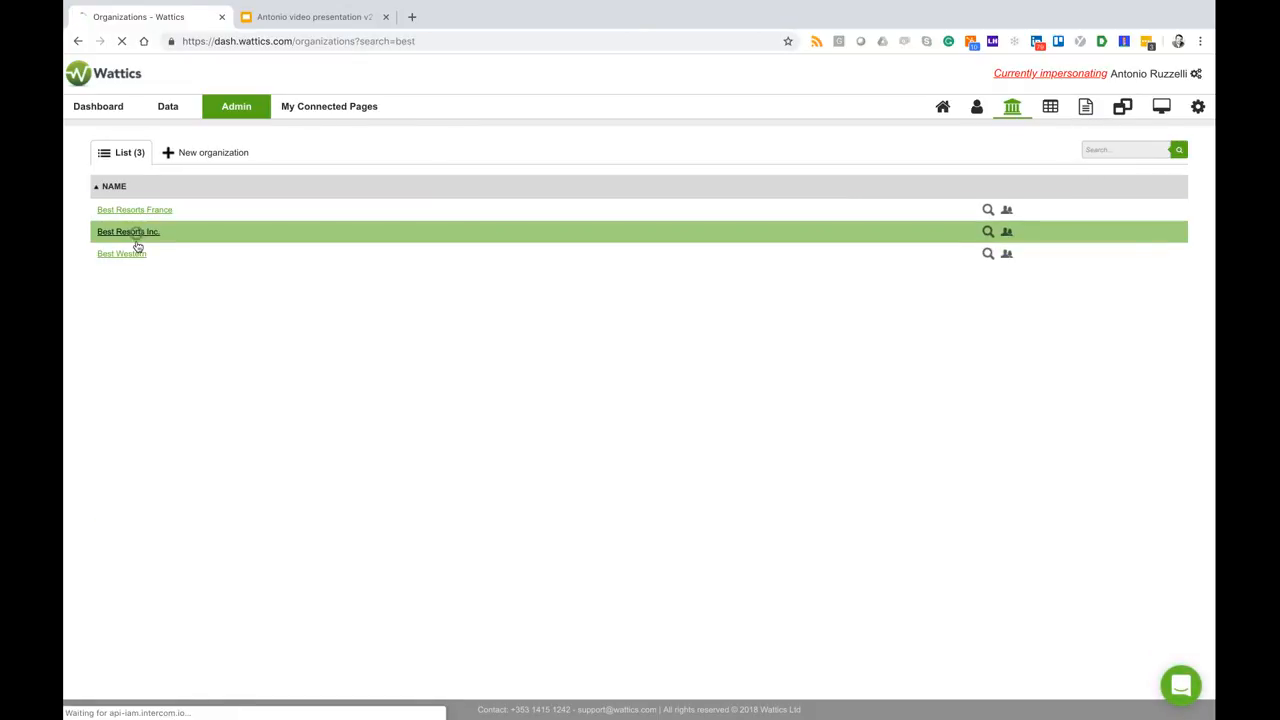
pyautogui.click(128, 232)
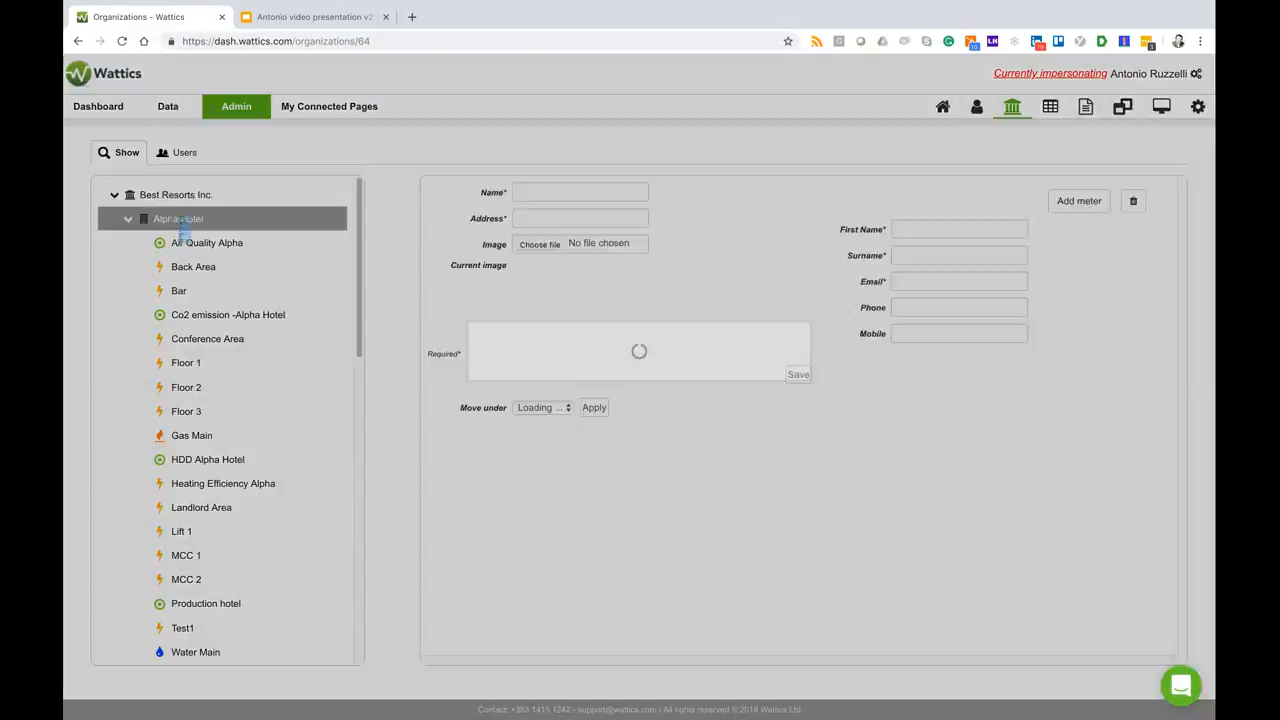
# Preview a new Numeric data point using the Heating Degree Days template, then return to Breakdown
pyautogui.click(1078, 200)
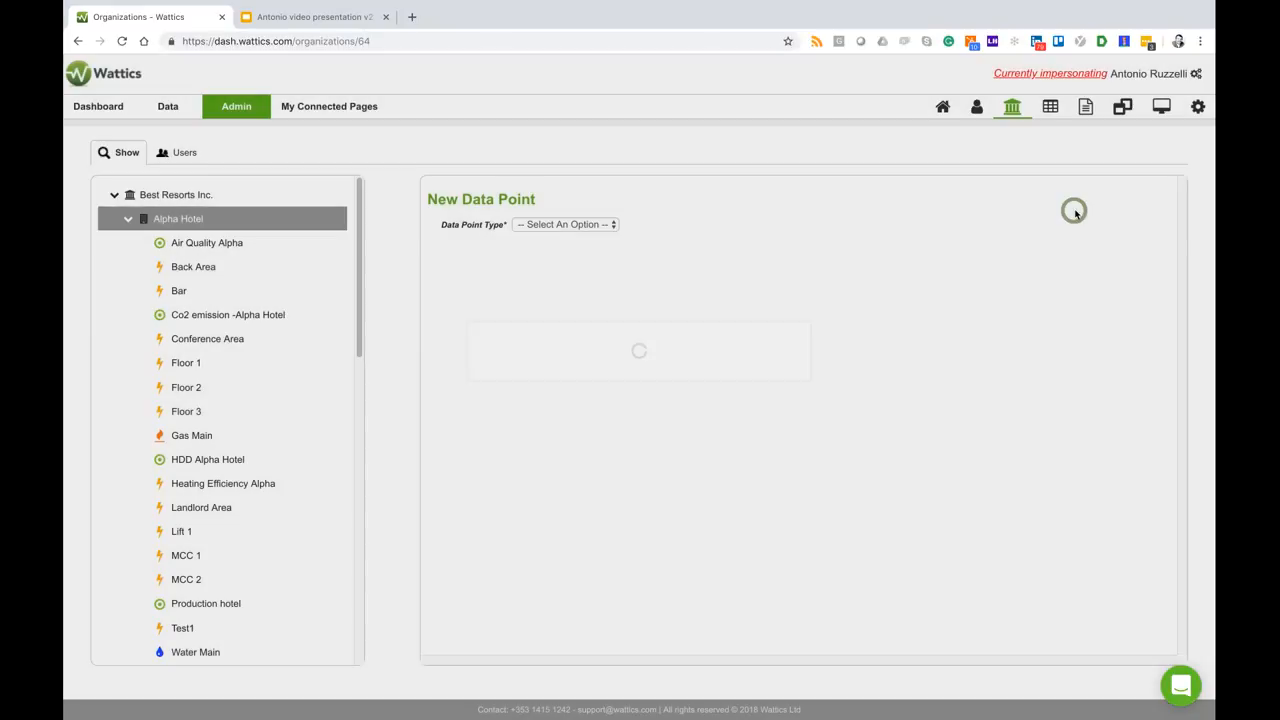
pyautogui.click(564, 224)
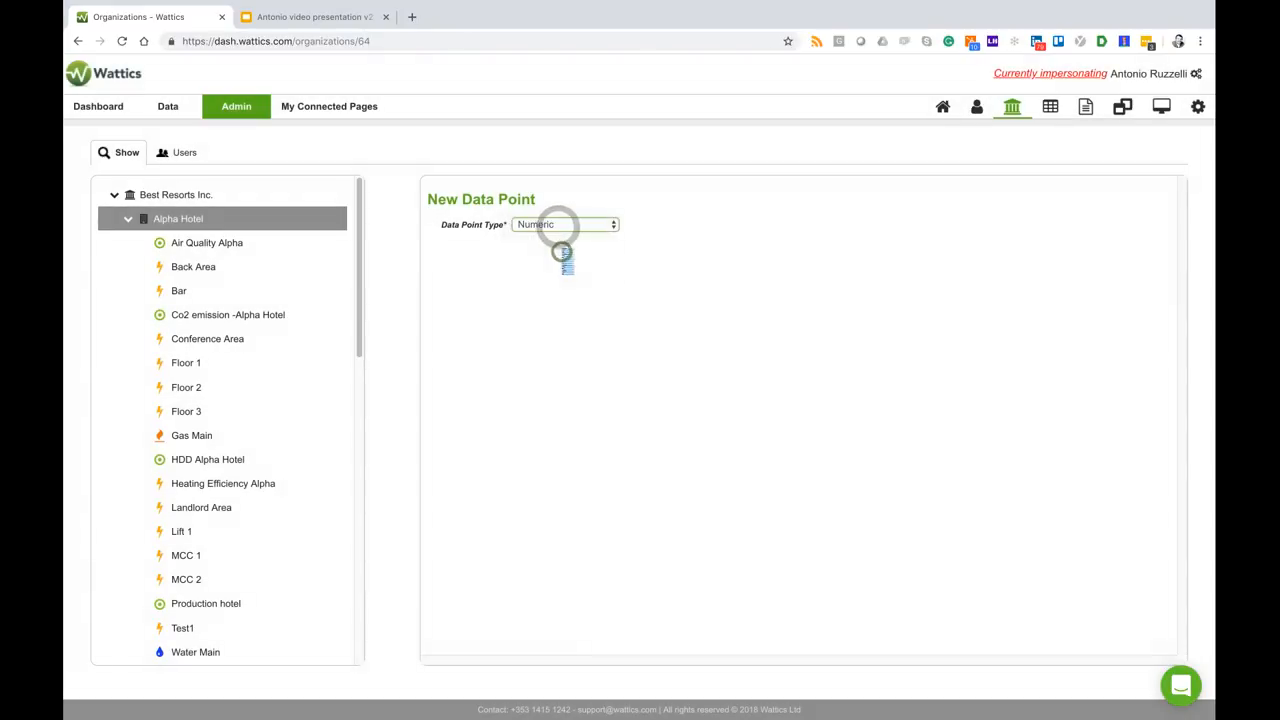
pyautogui.click(564, 224)
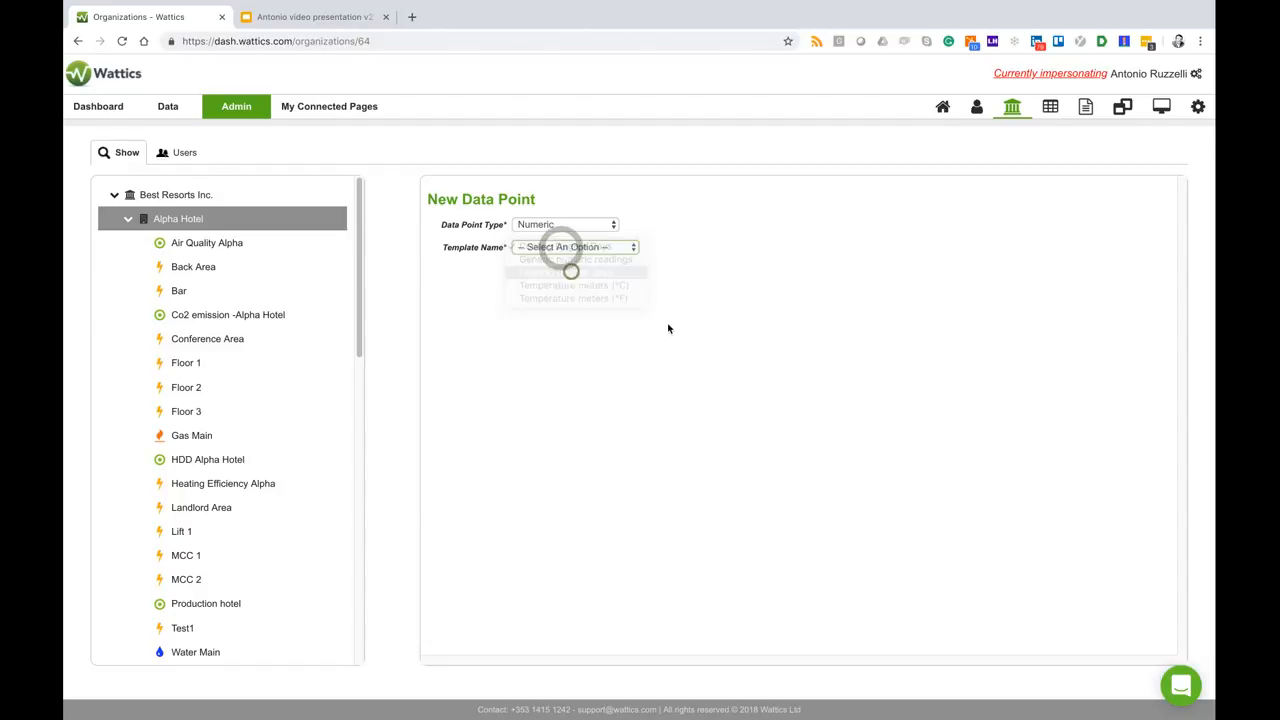
pyautogui.click(576, 248)
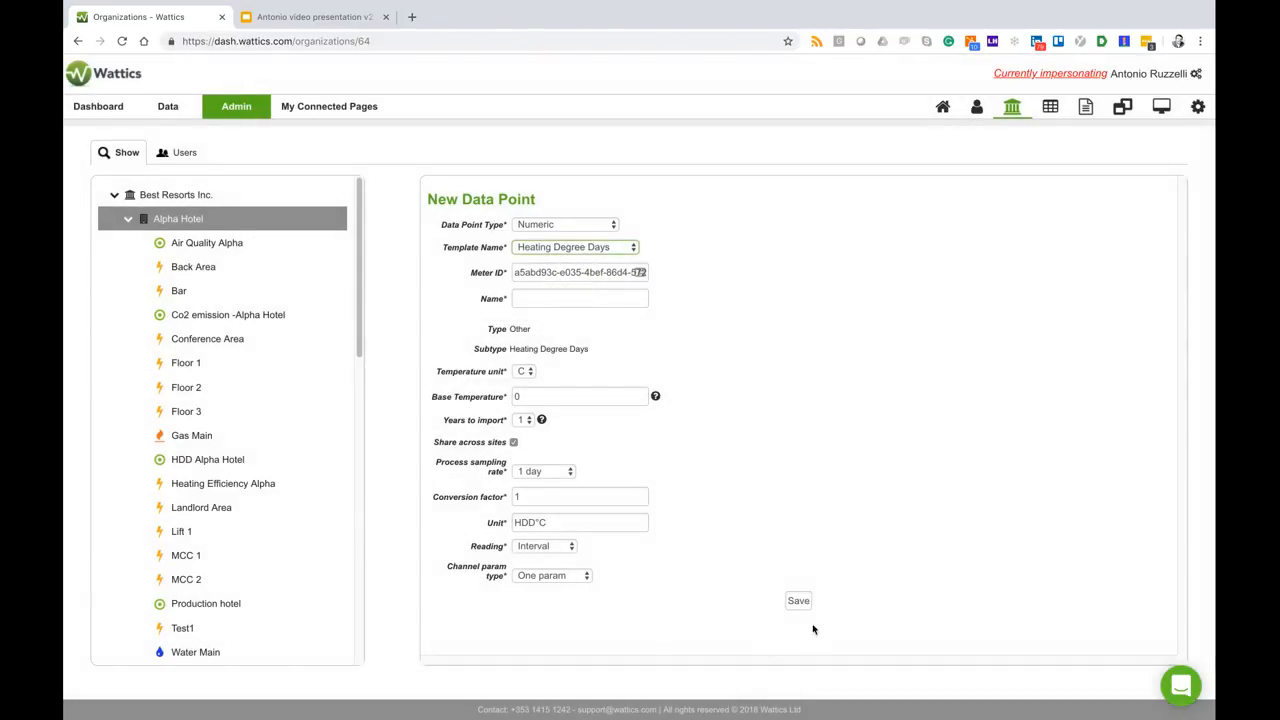
pyautogui.moveTo(892, 482)
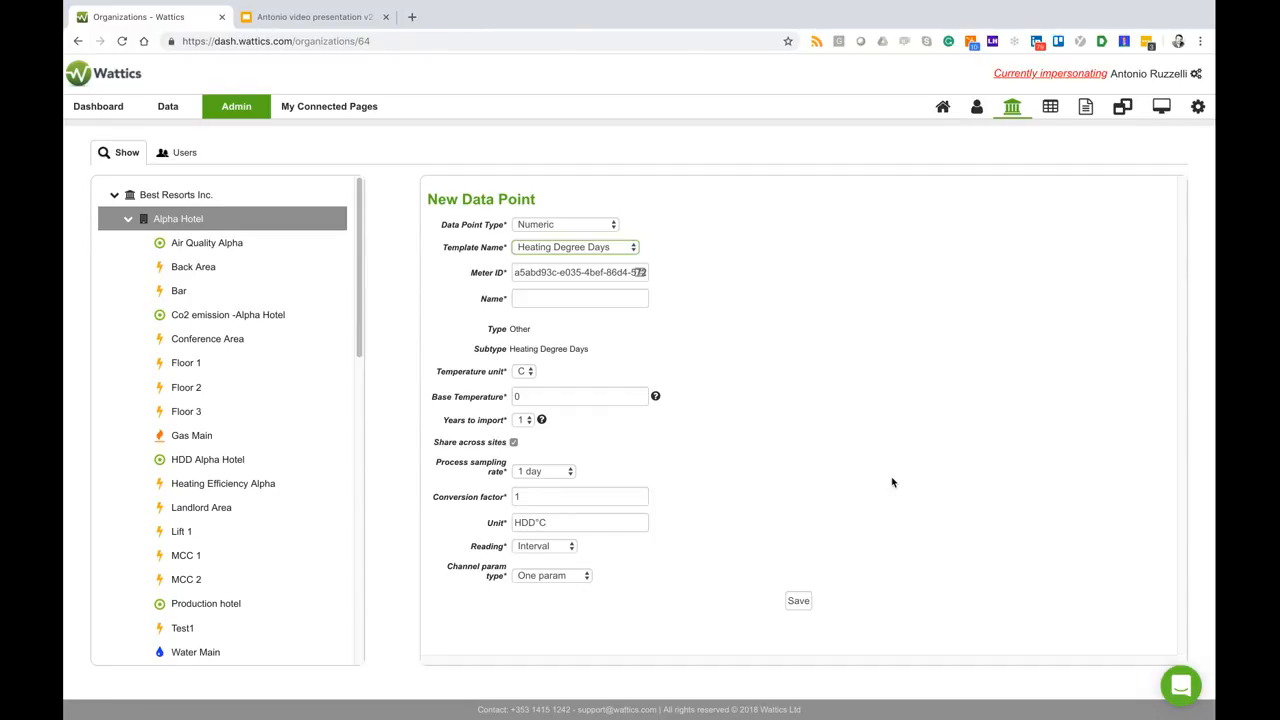
pyautogui.moveTo(884, 480)
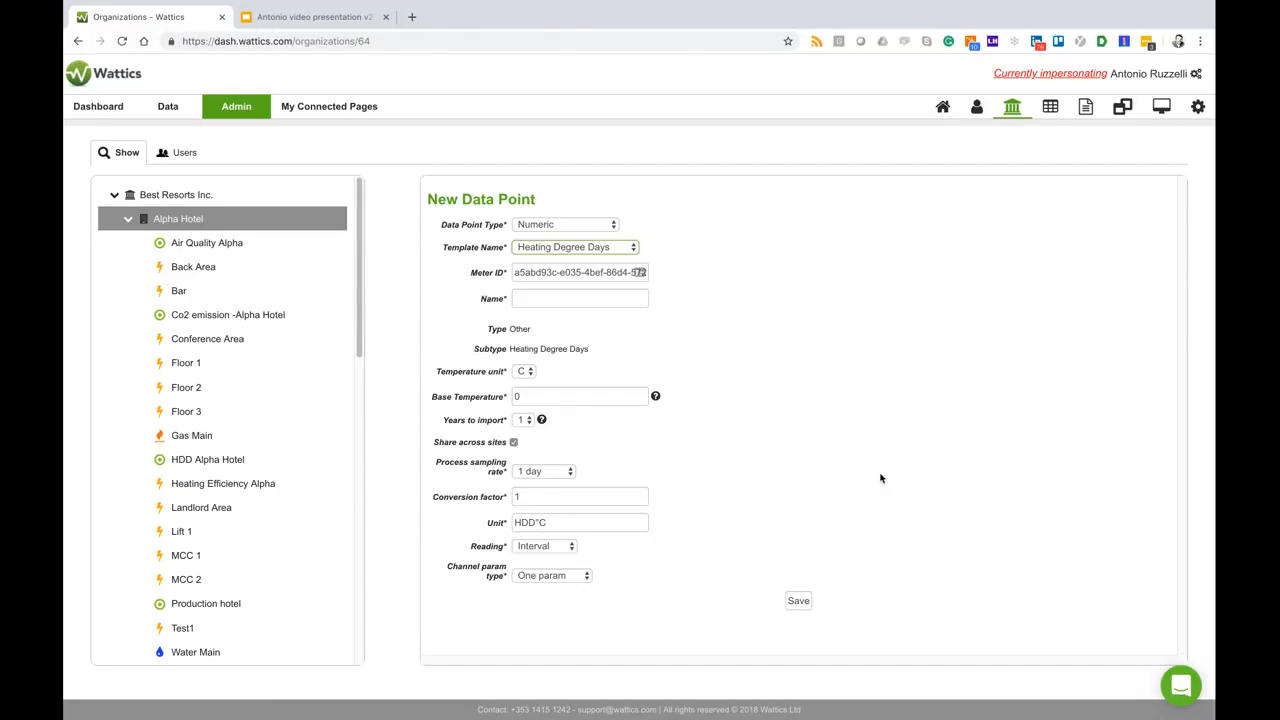
pyautogui.click(98, 106)
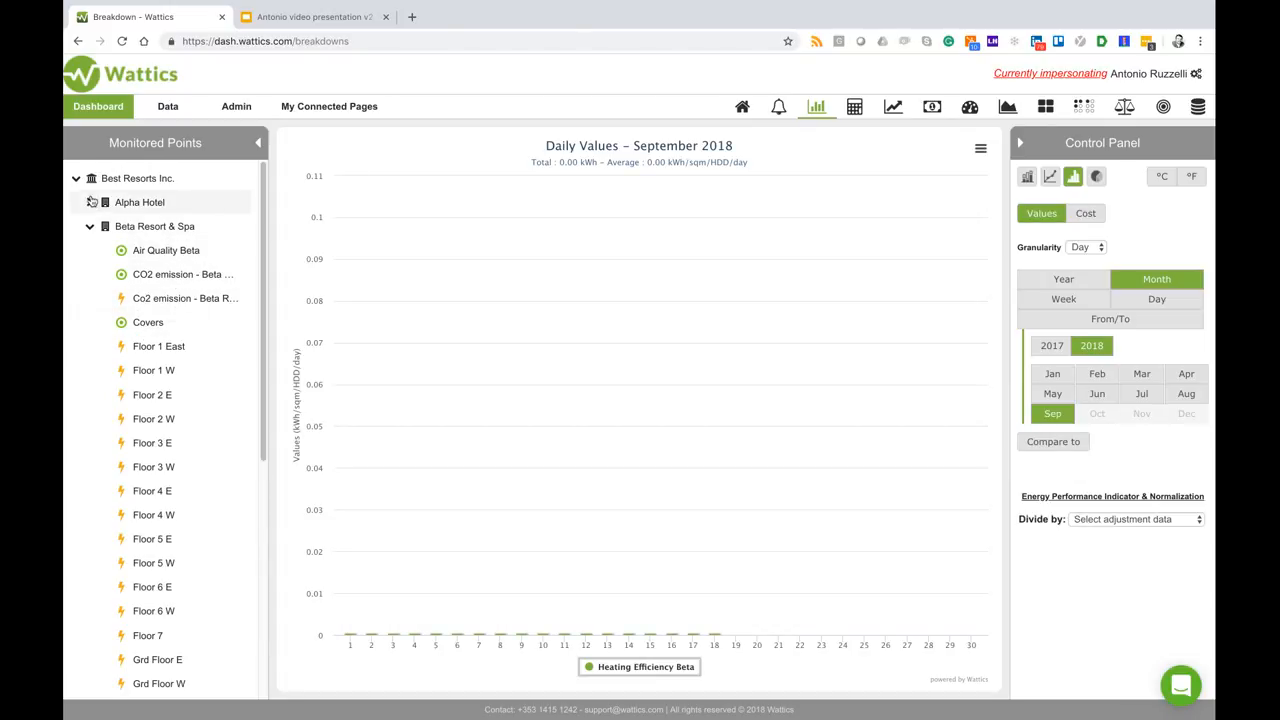
# Expand Alpha Hotel and add HDD Alpha Hotel to the chart next to Heating Efficiency Beta
pyautogui.click(140, 202)
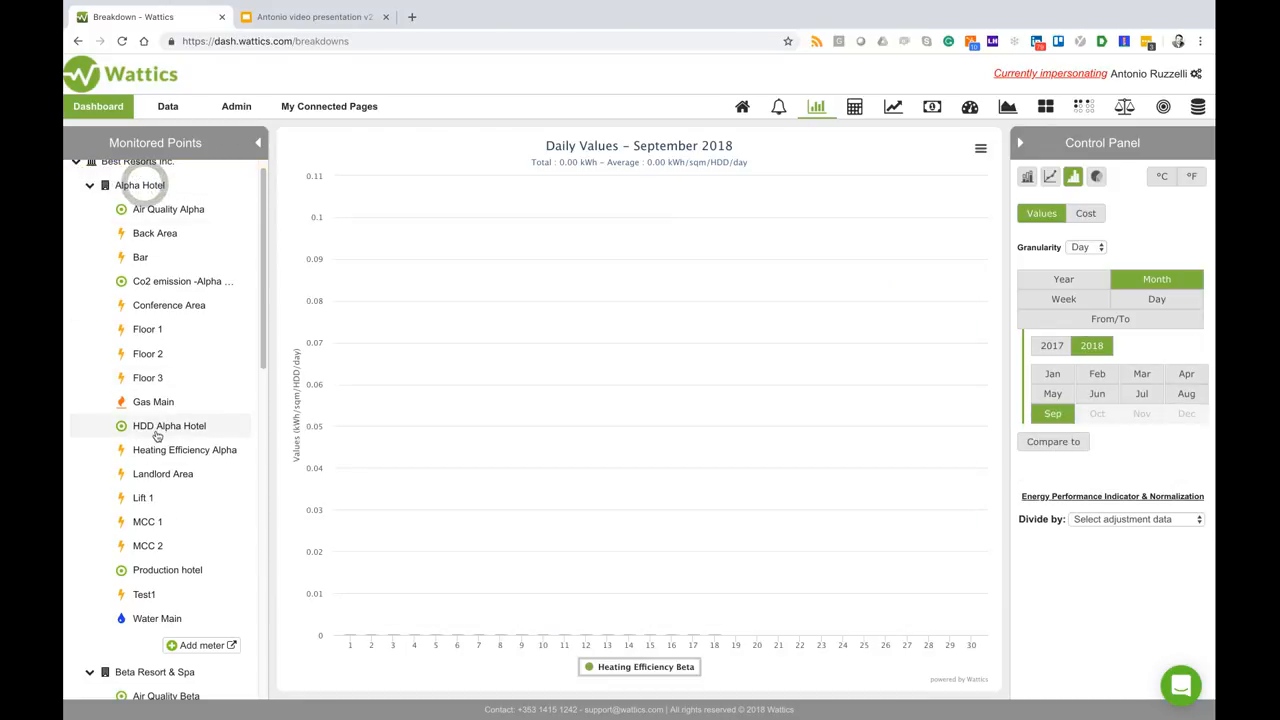
pyautogui.click(168, 424)
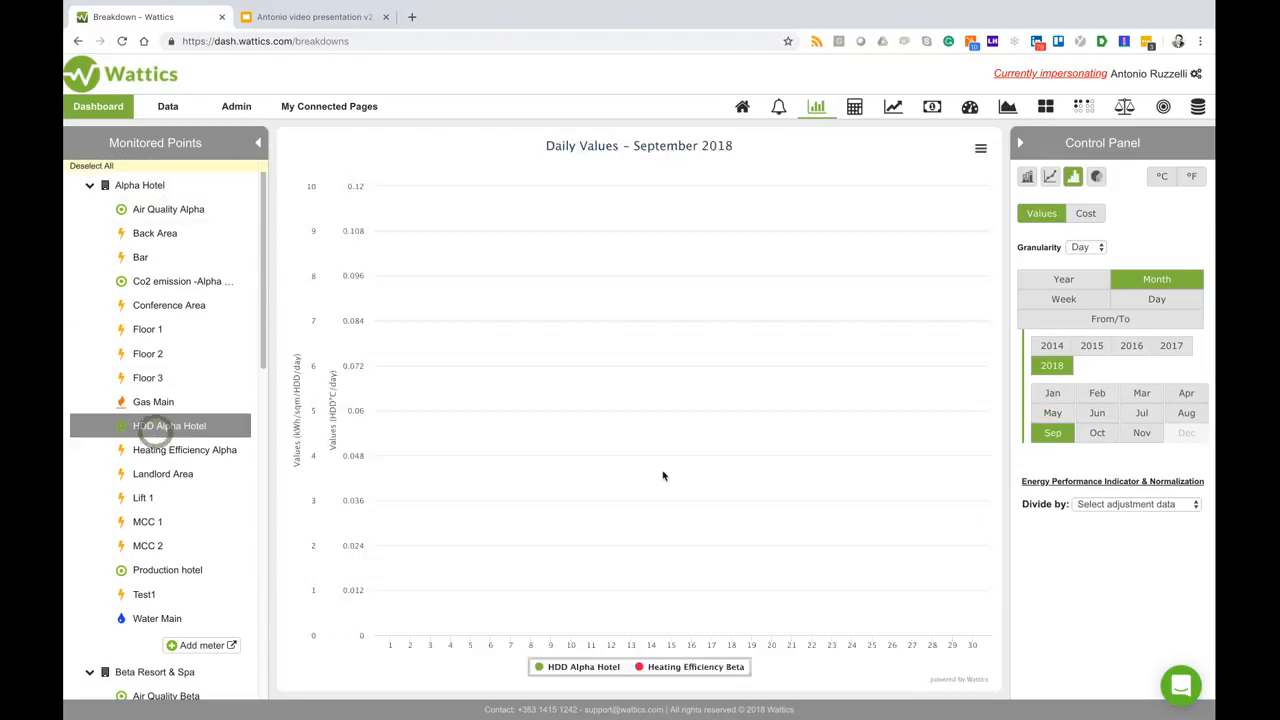
pyautogui.click(1096, 432)
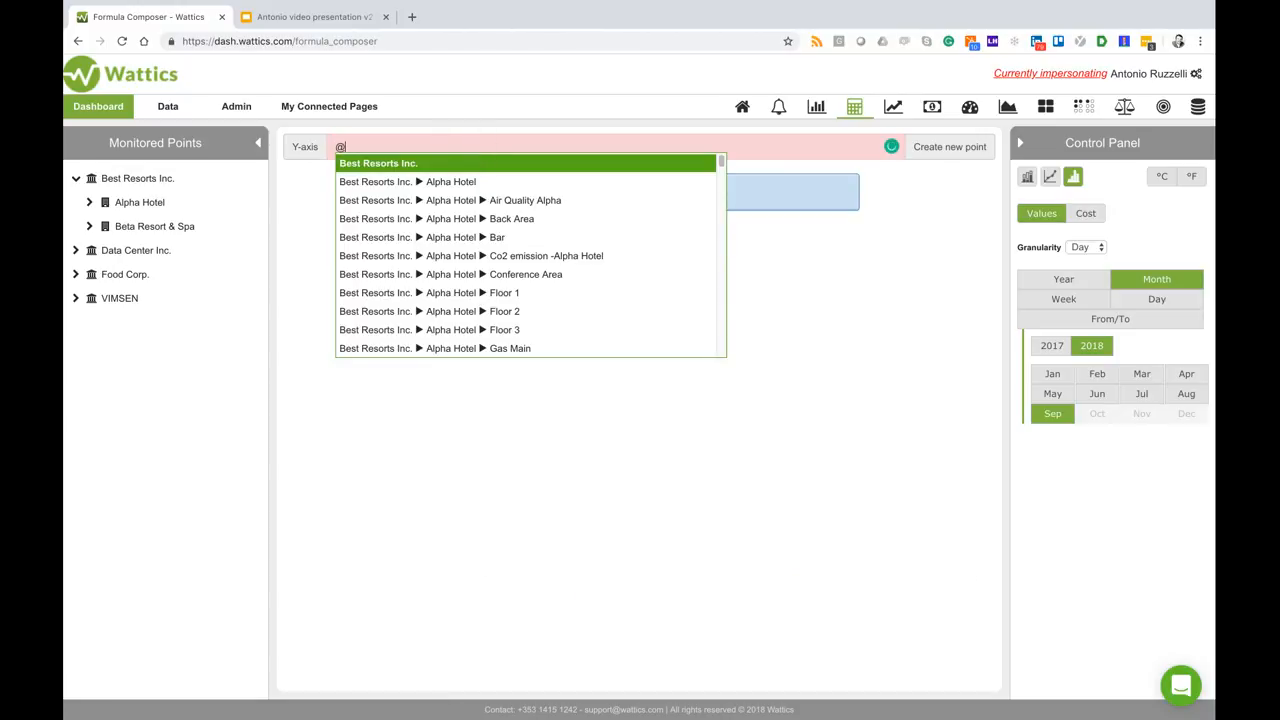
pyautogui.write('al')
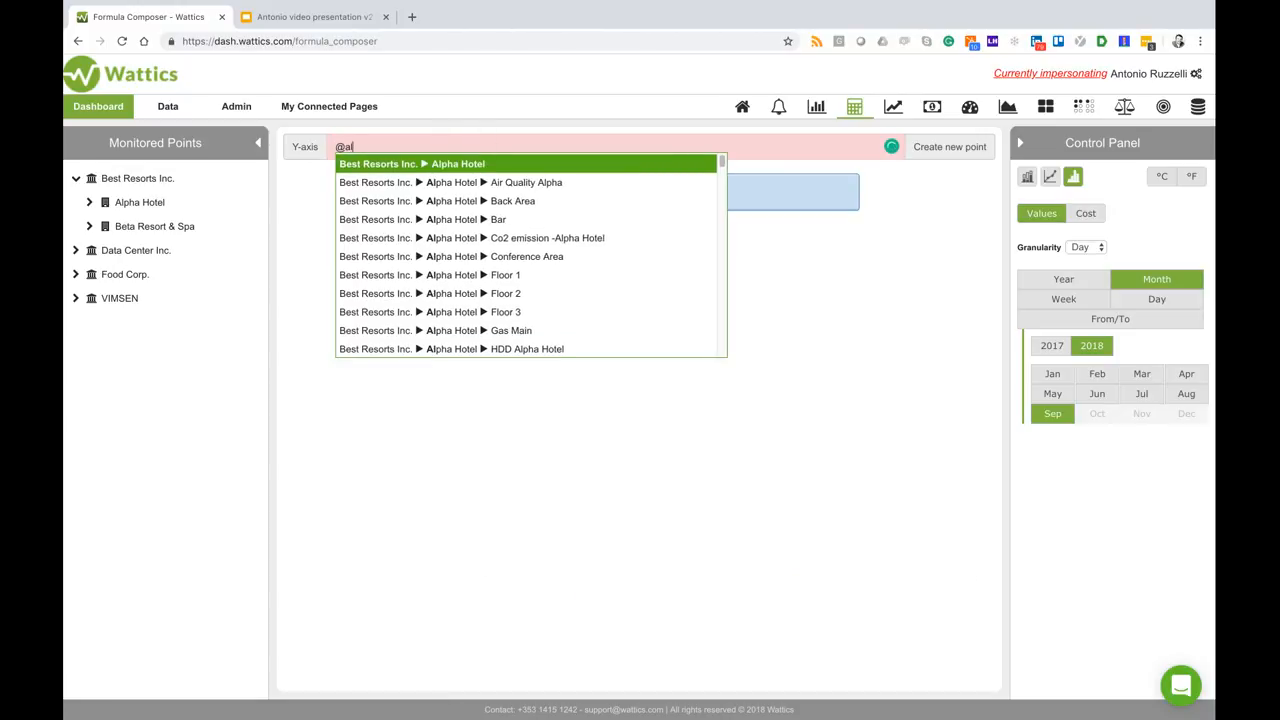
pyautogui.click(412, 164)
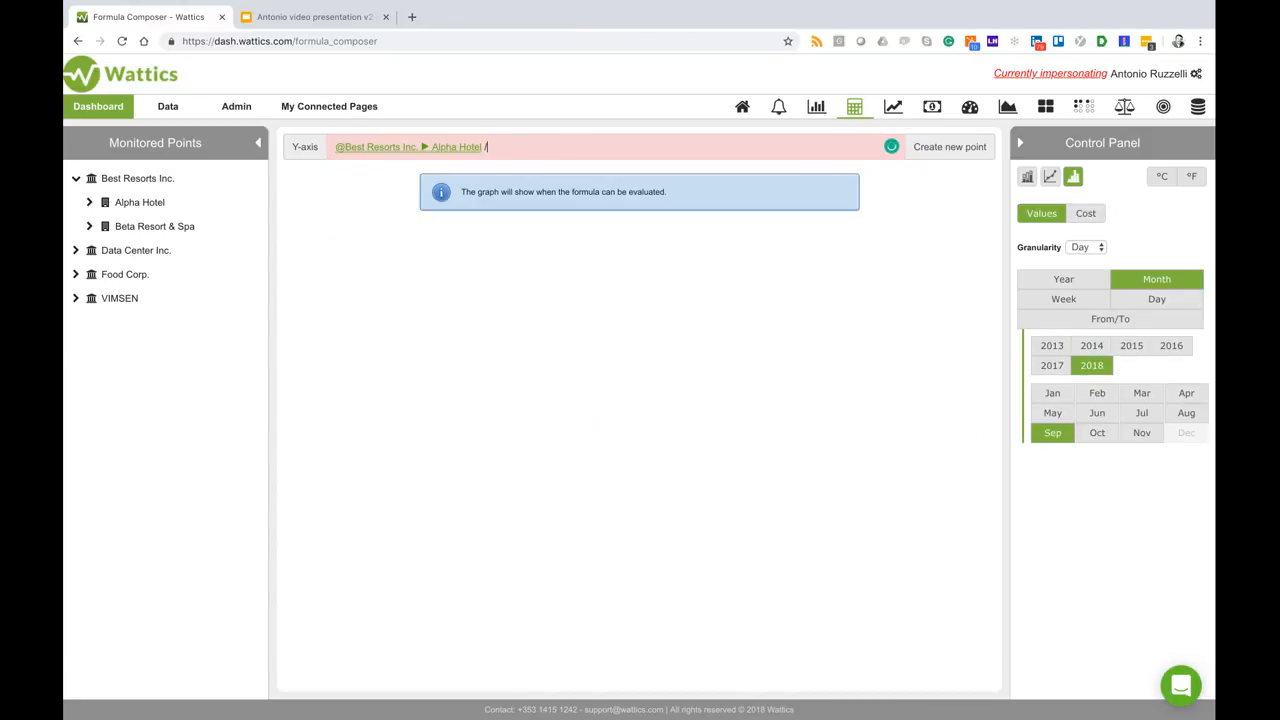
pyautogui.write('@')
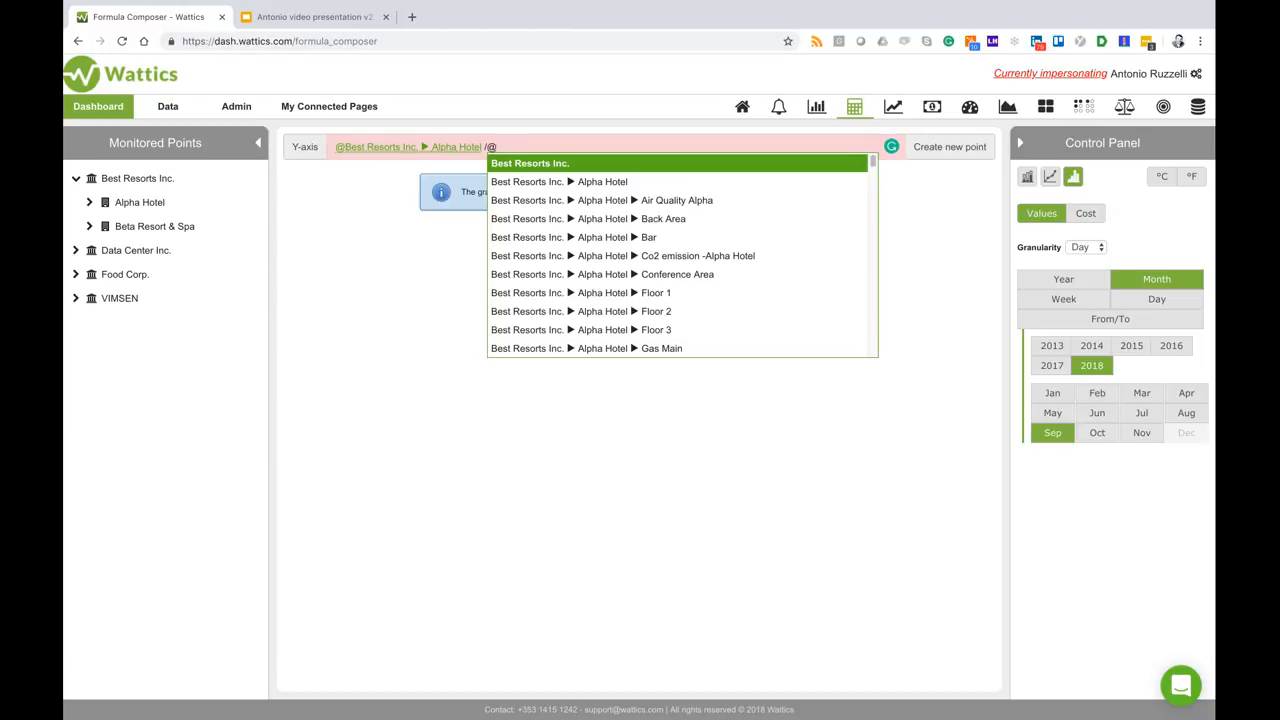
pyautogui.write('hdd')
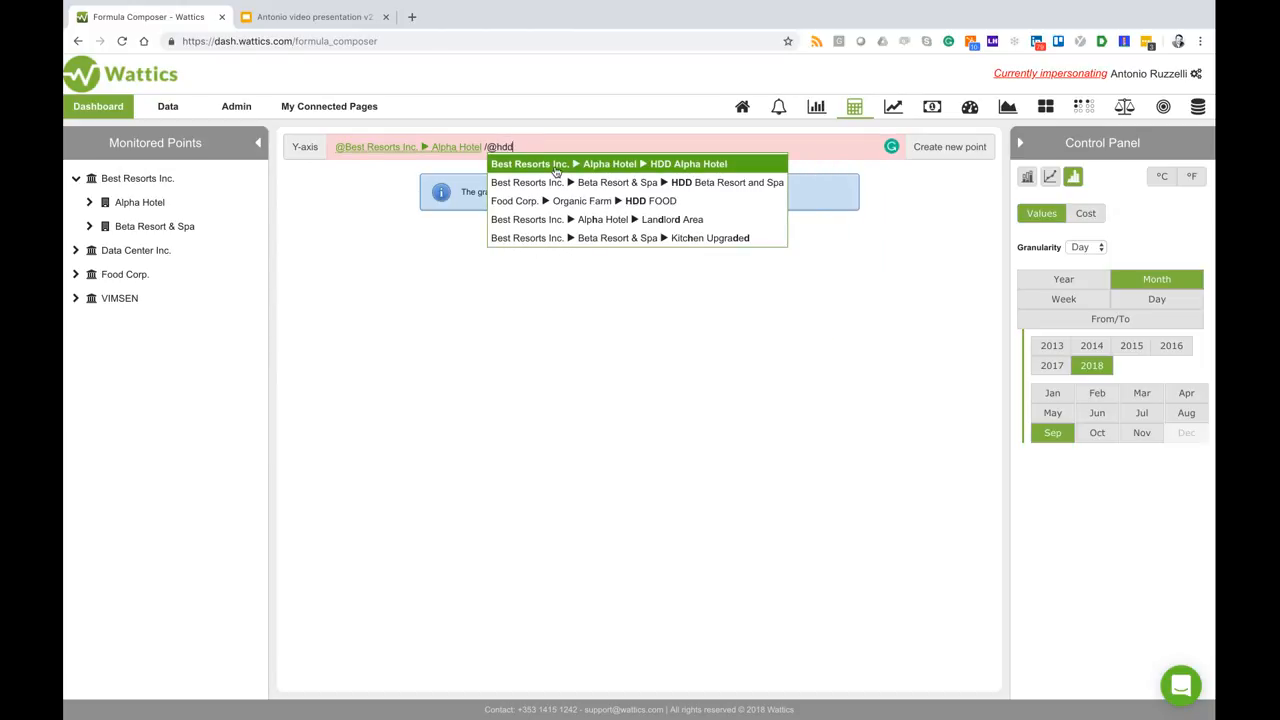
pyautogui.click(608, 164)
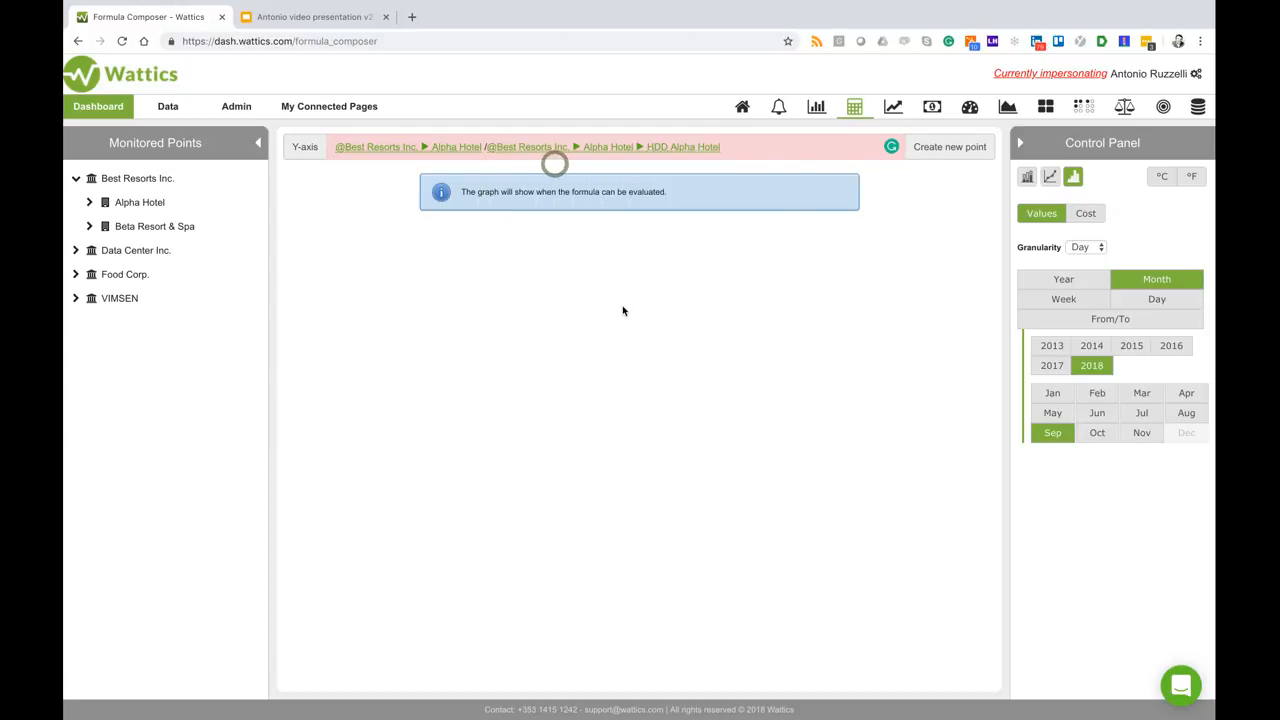
pyautogui.click(888, 146)
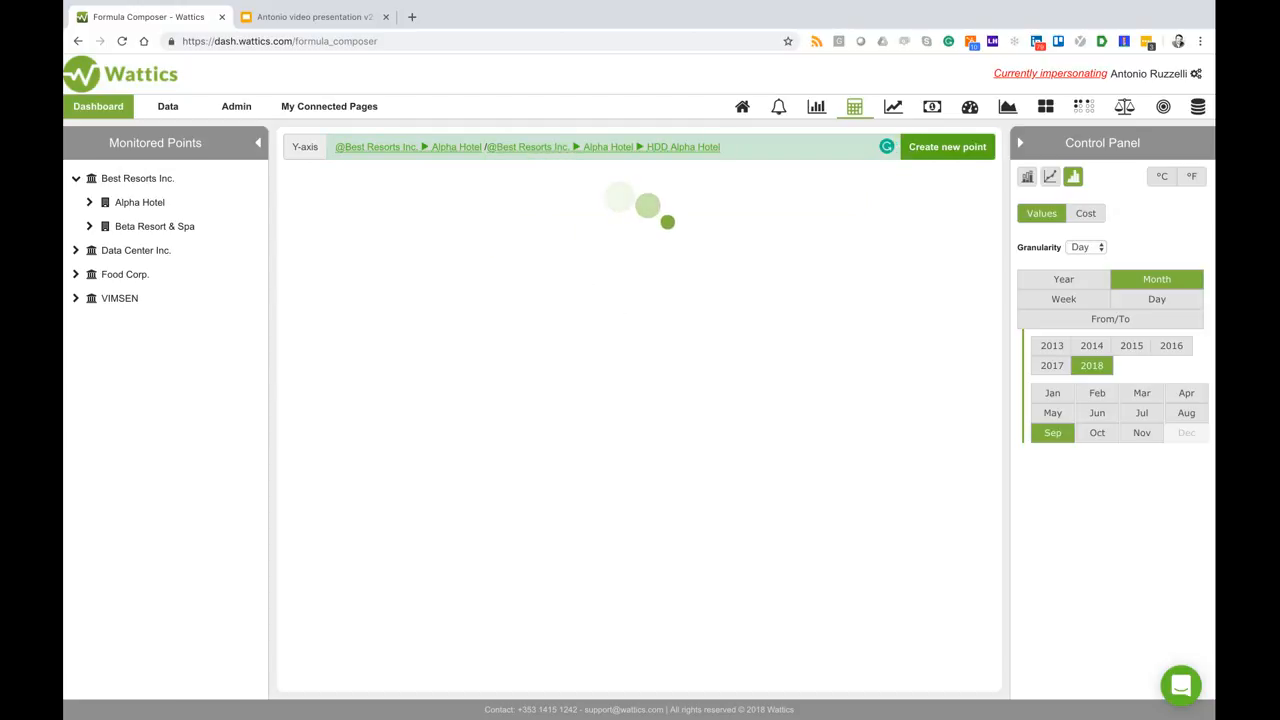
pyautogui.click(1064, 280)
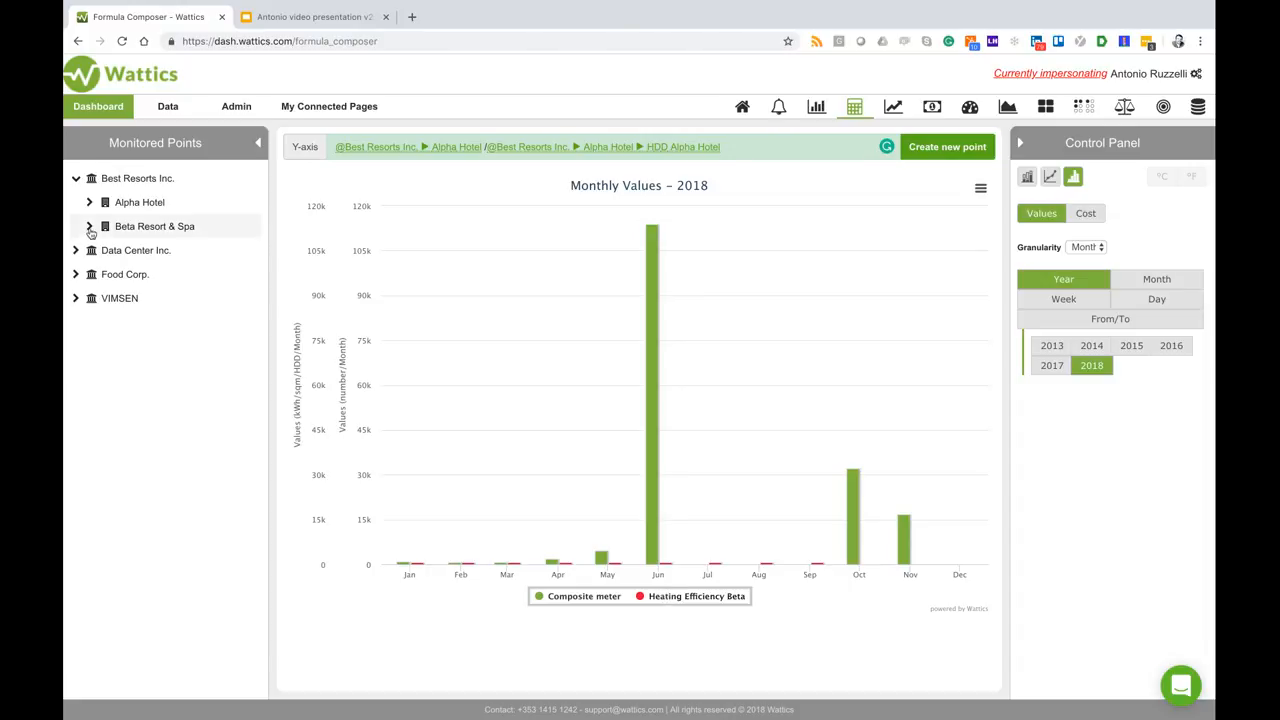
# Remove Heating Efficiency Beta so only the composite meter is charted
pyautogui.click(88, 226)
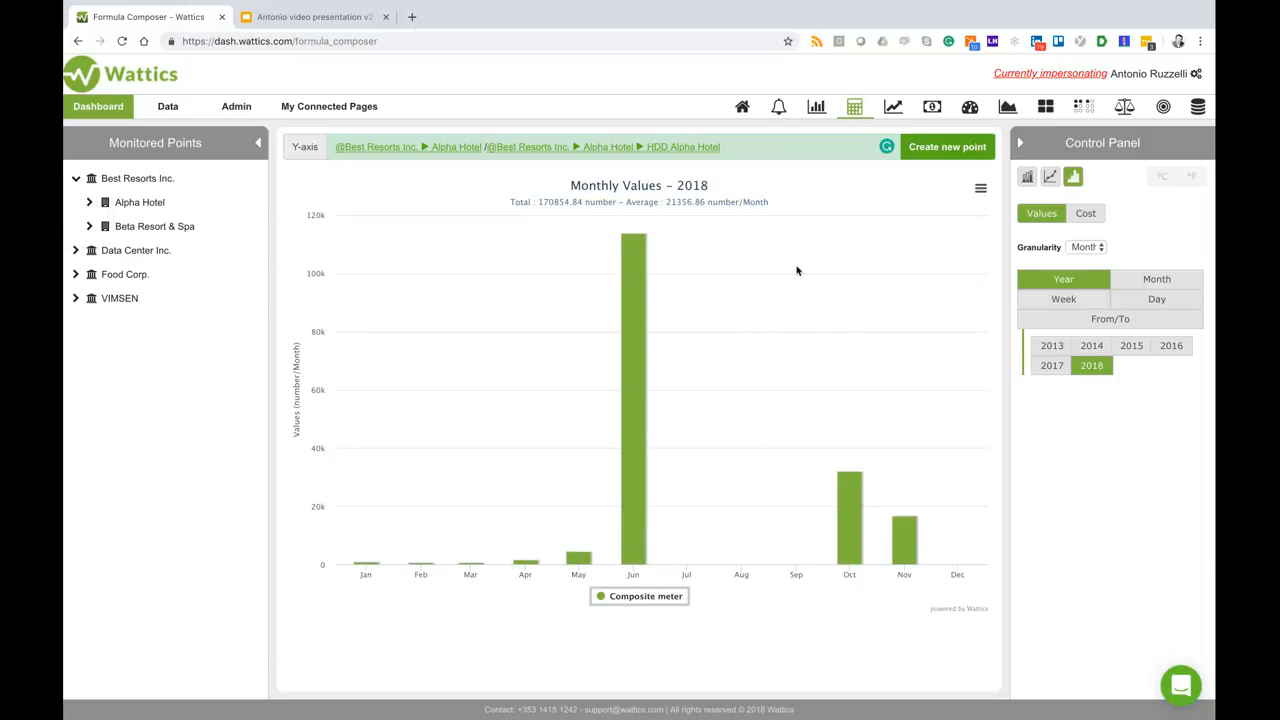
pyautogui.moveTo(440, 360)
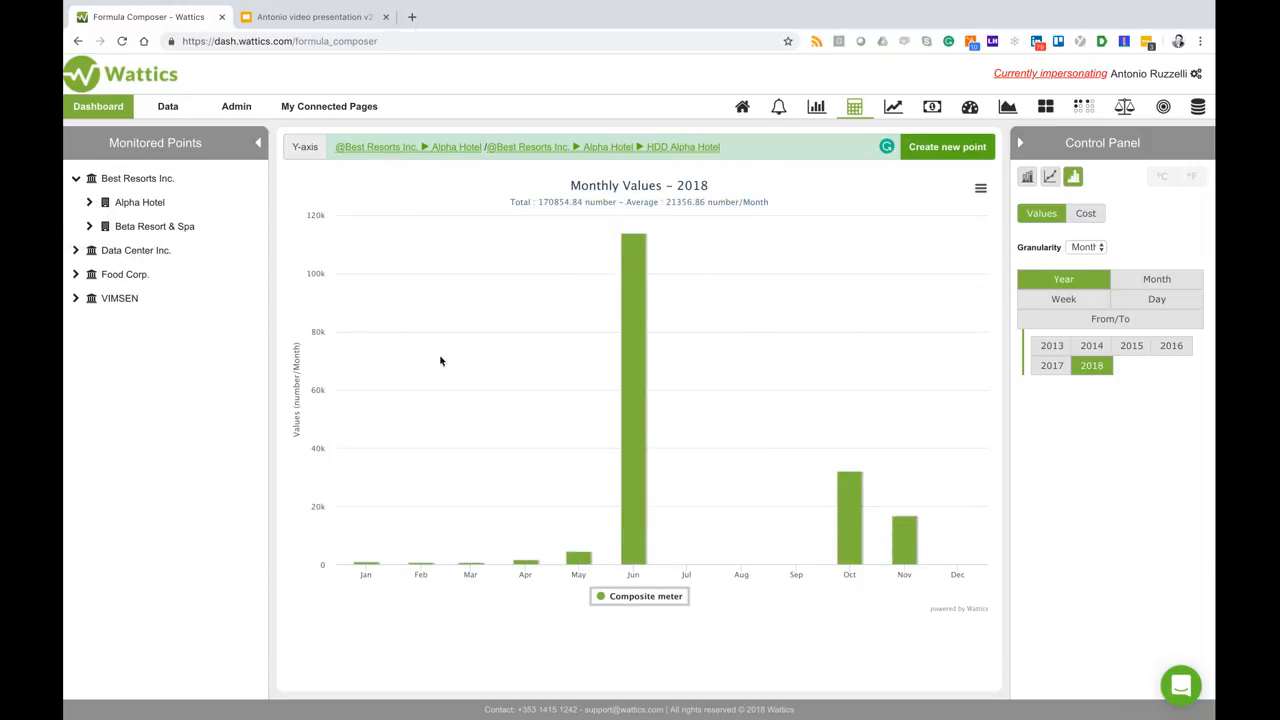
pyautogui.moveTo(448, 192)
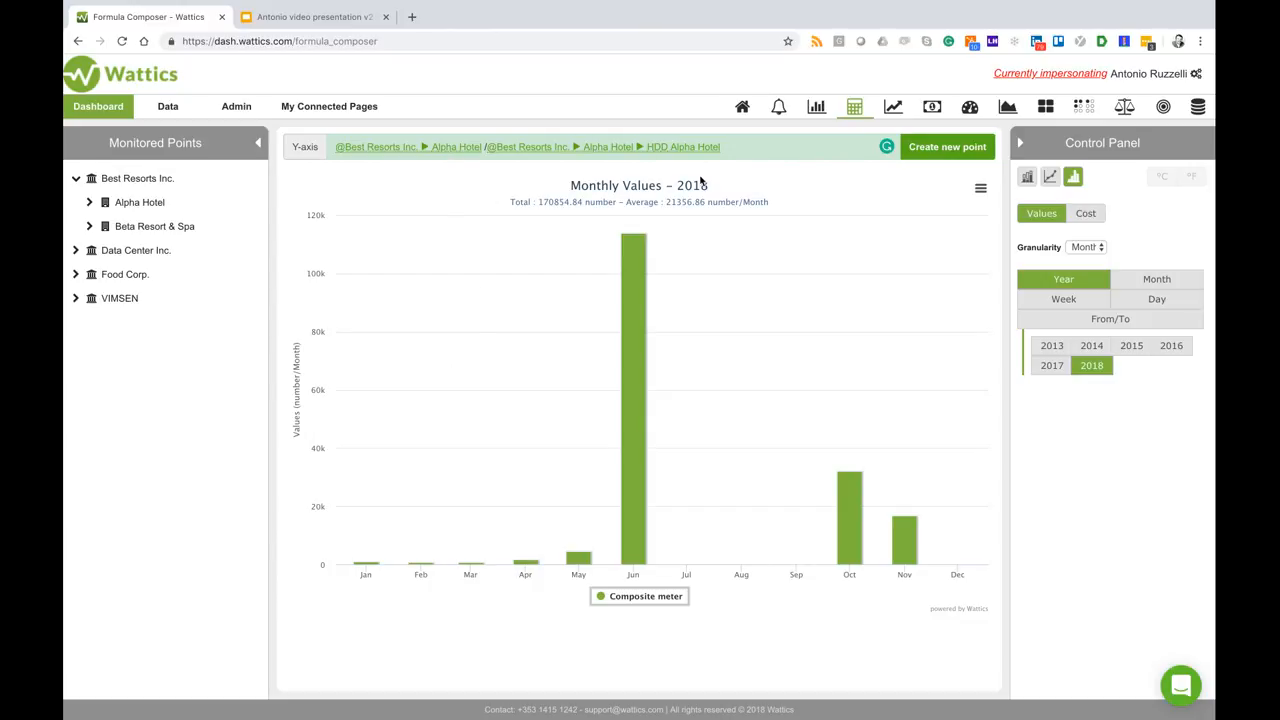
pyautogui.moveTo(806, 316)
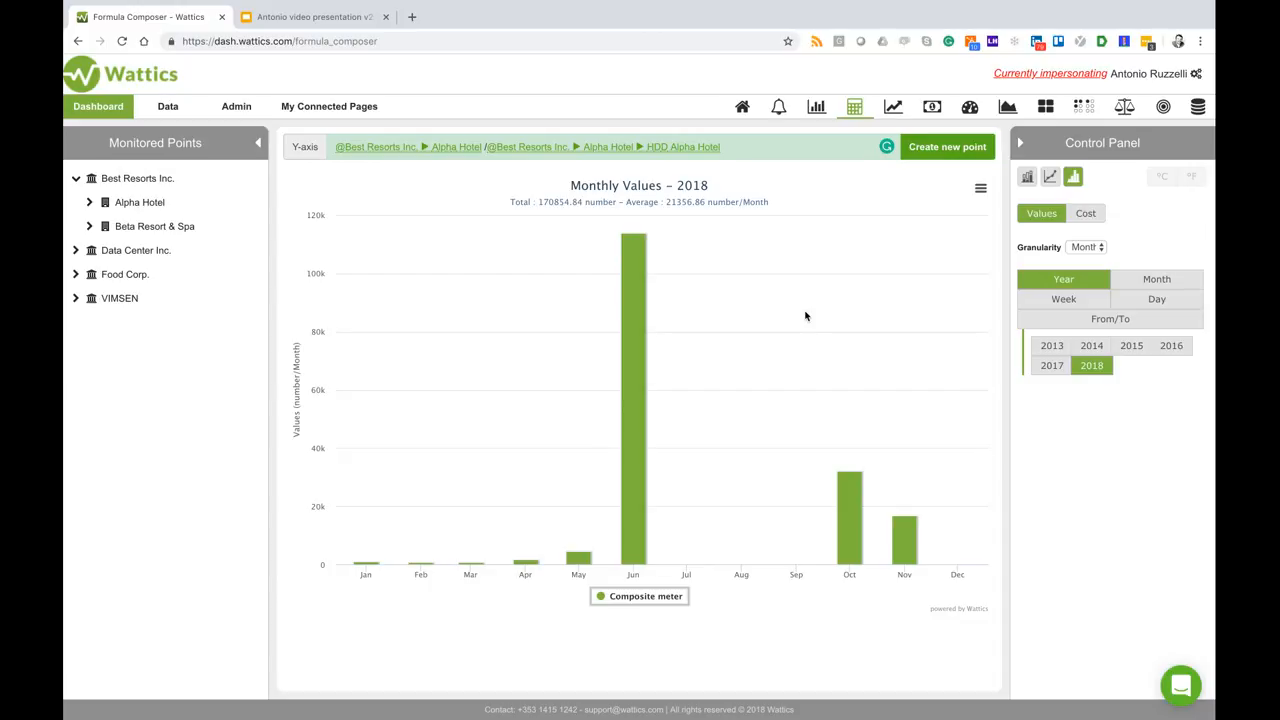
pyautogui.moveTo(788, 324)
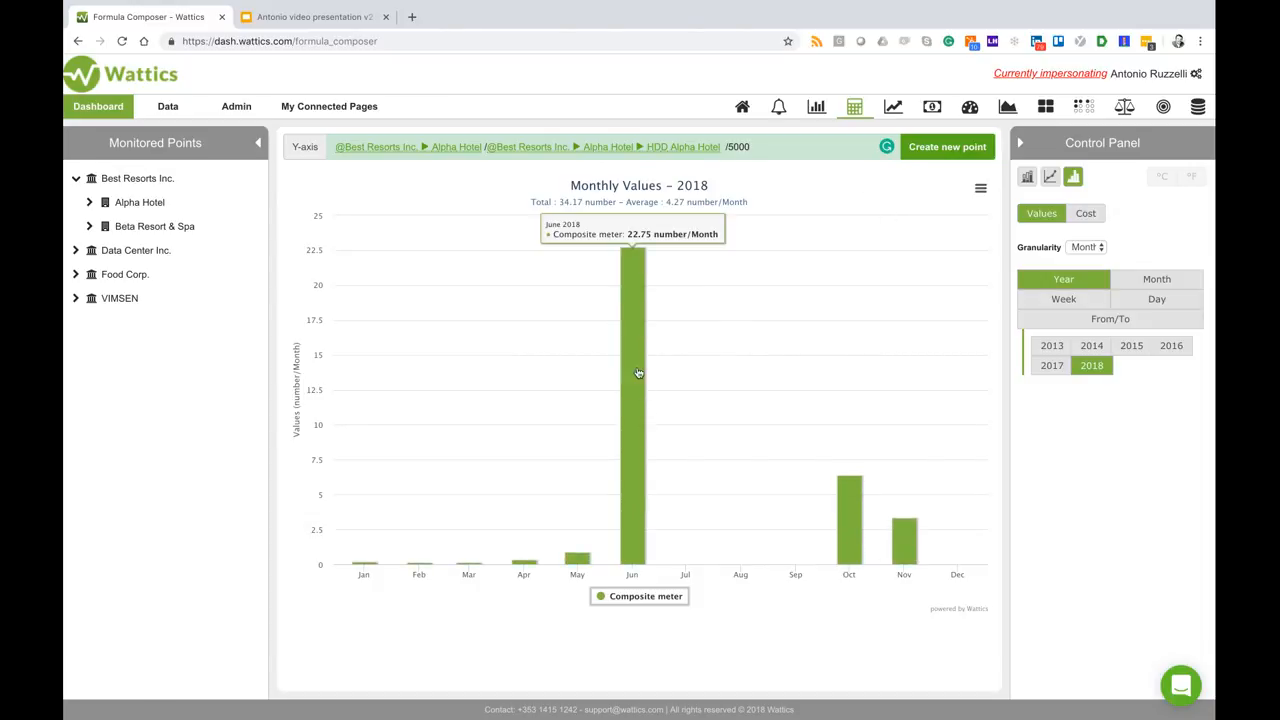
pyautogui.moveTo(408, 180)
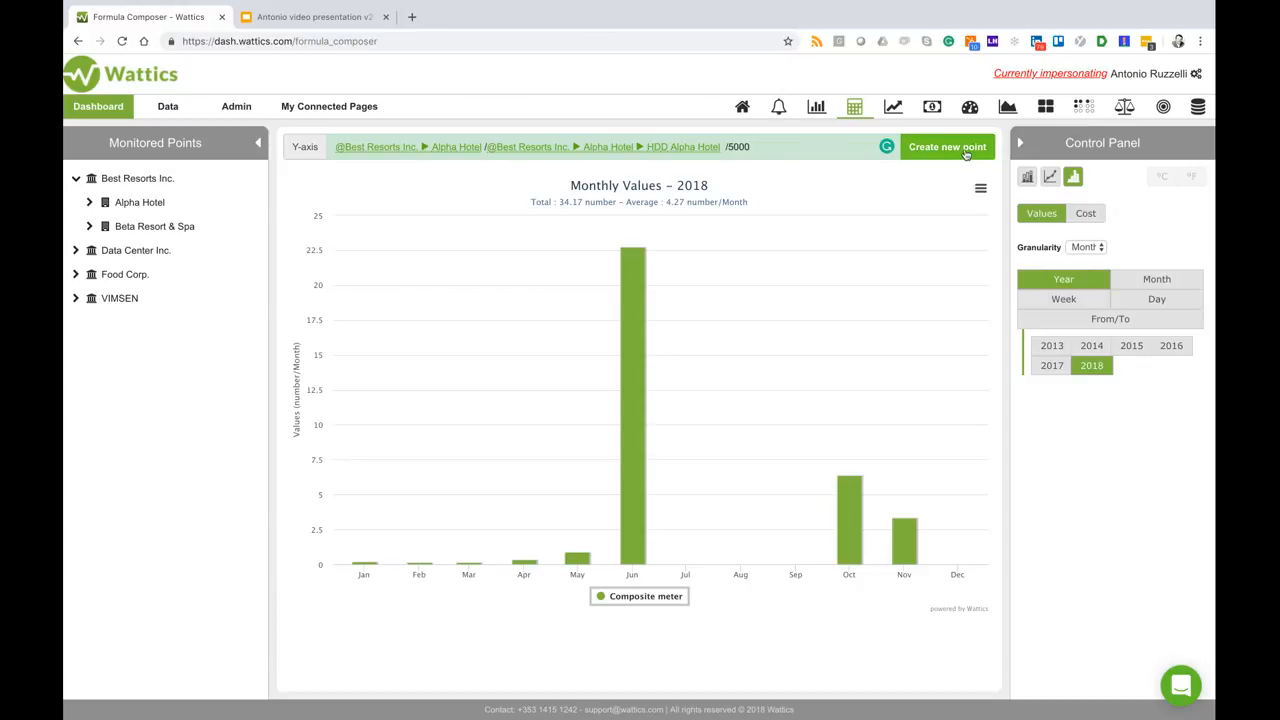
# Save the formula as 'Alpha eff' under Alpha Hotel, type Other, unit starting kW..
pyautogui.click(946, 148)
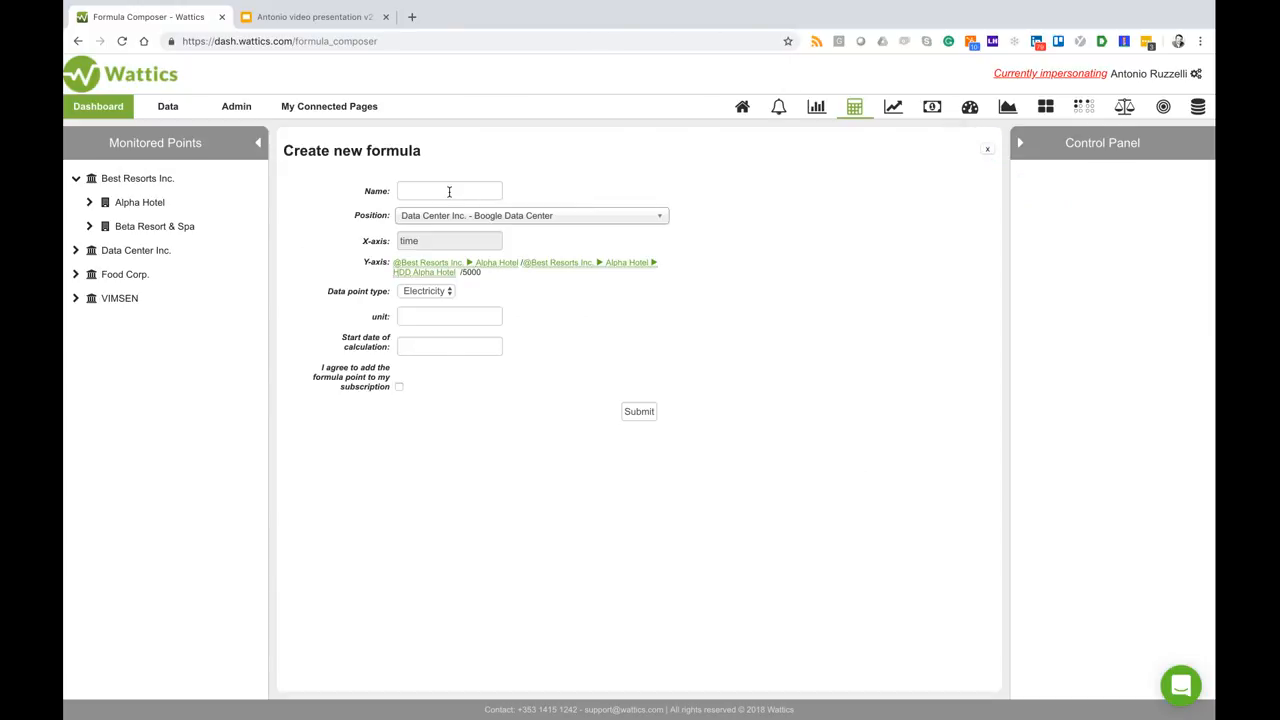
pyautogui.click(448, 192)
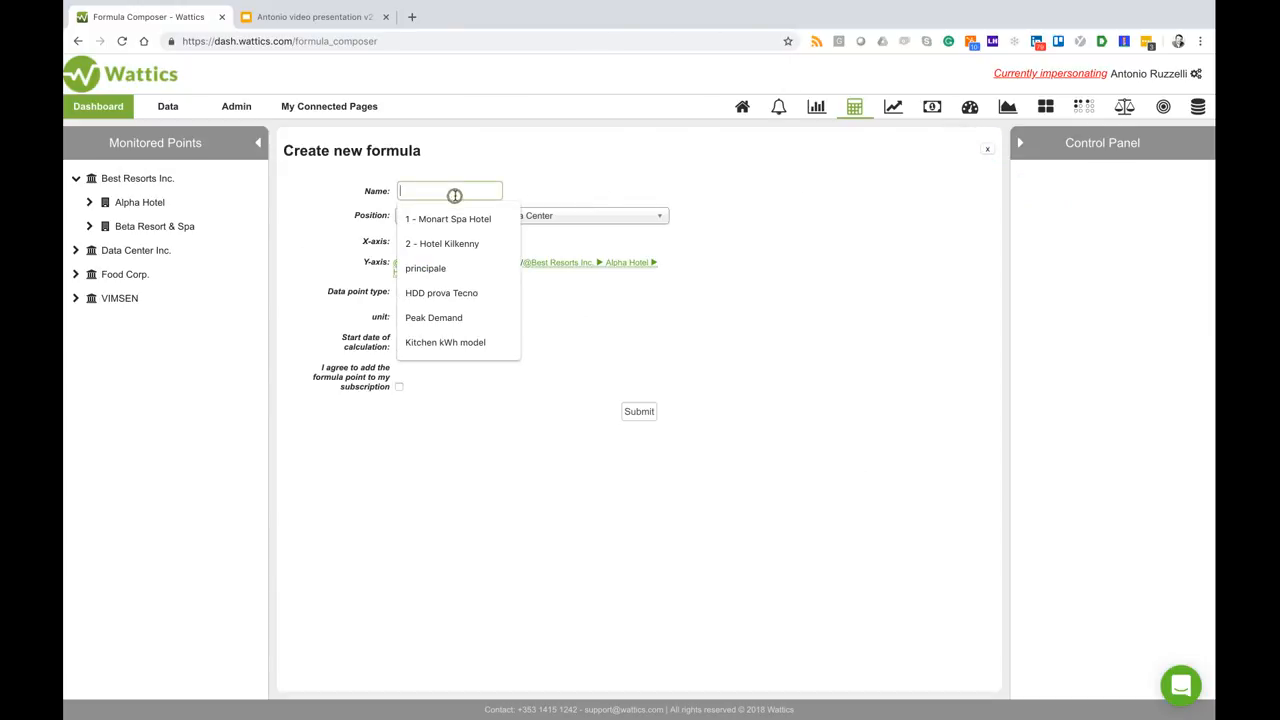
pyautogui.write('Alpha')
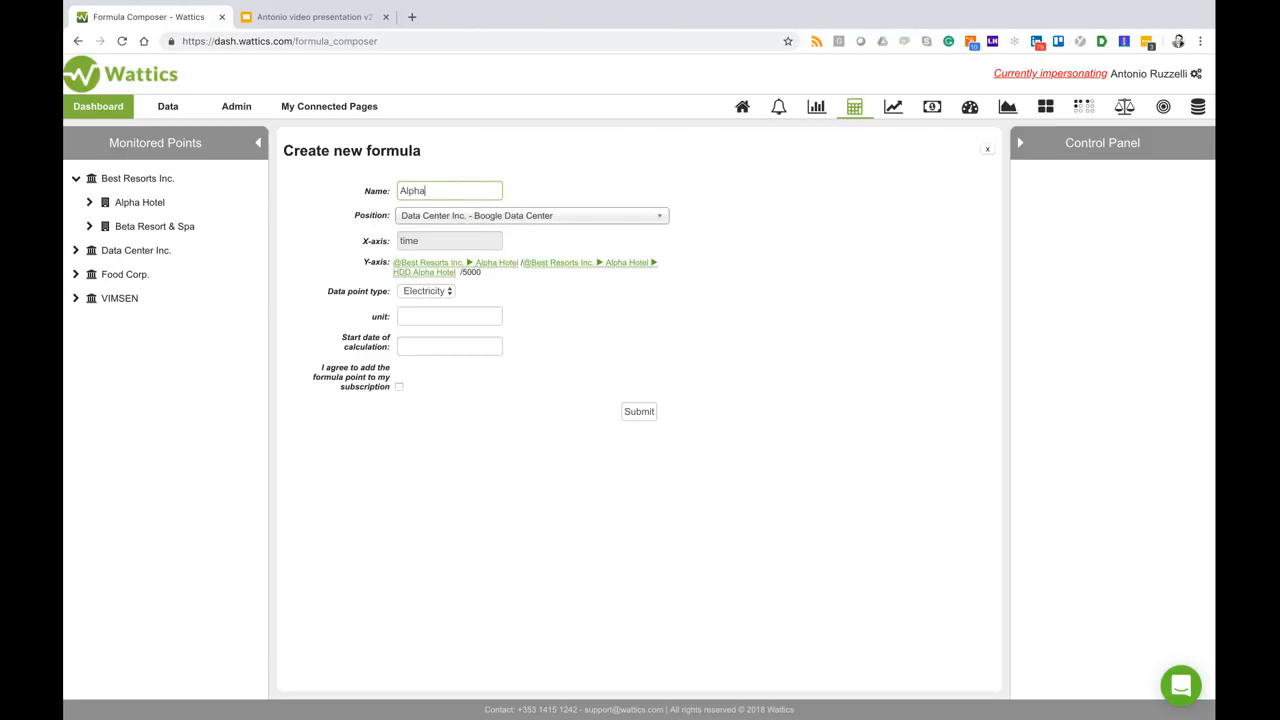
pyautogui.write('efficien')
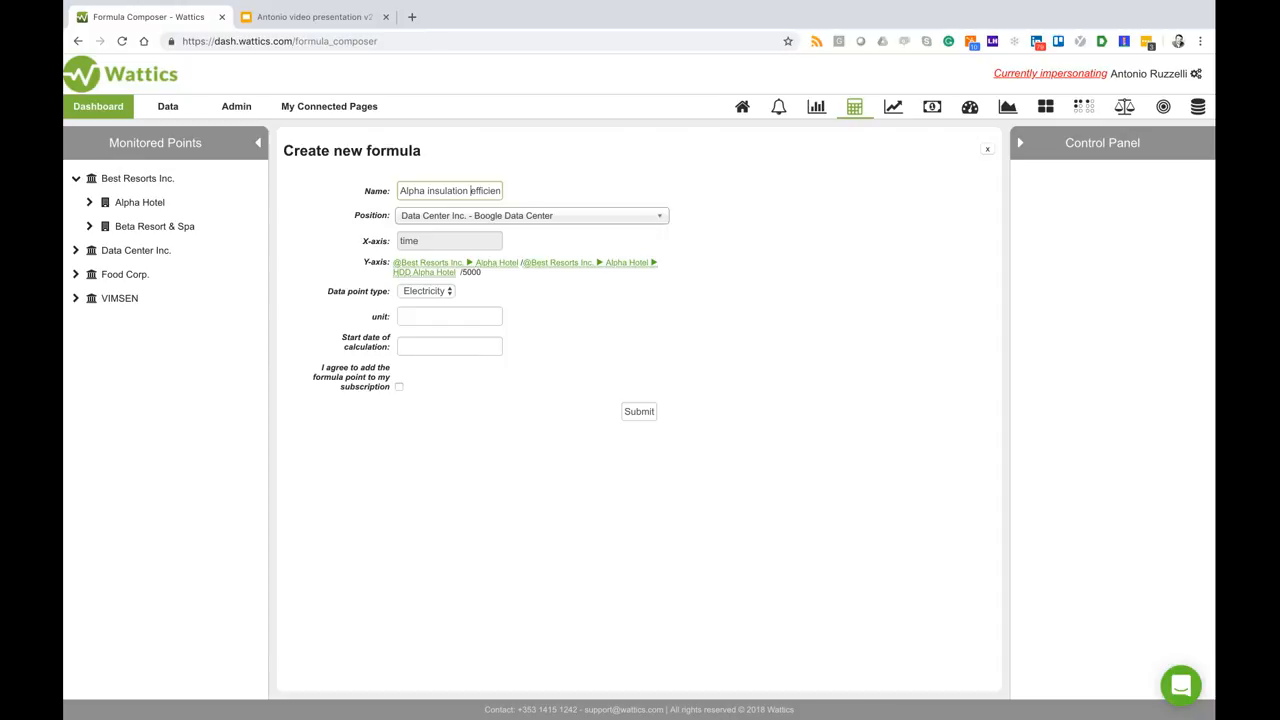
pyautogui.moveTo(568, 200)
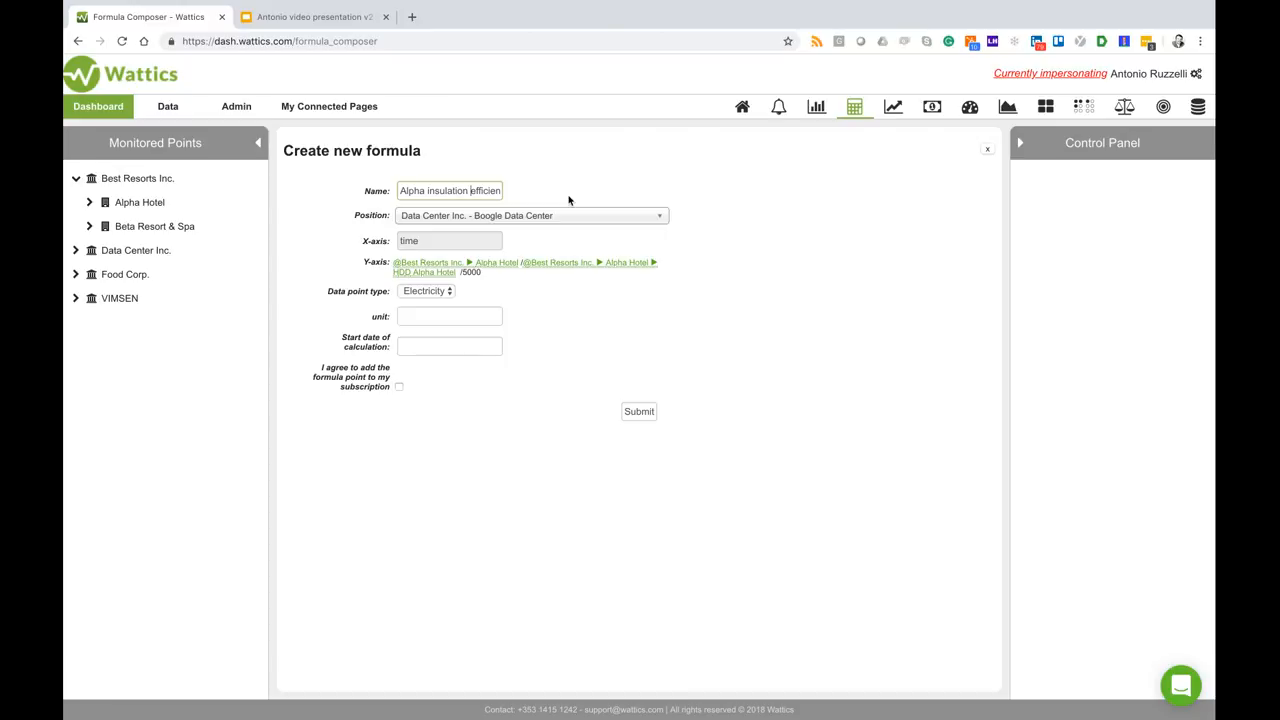
pyautogui.click(530, 216)
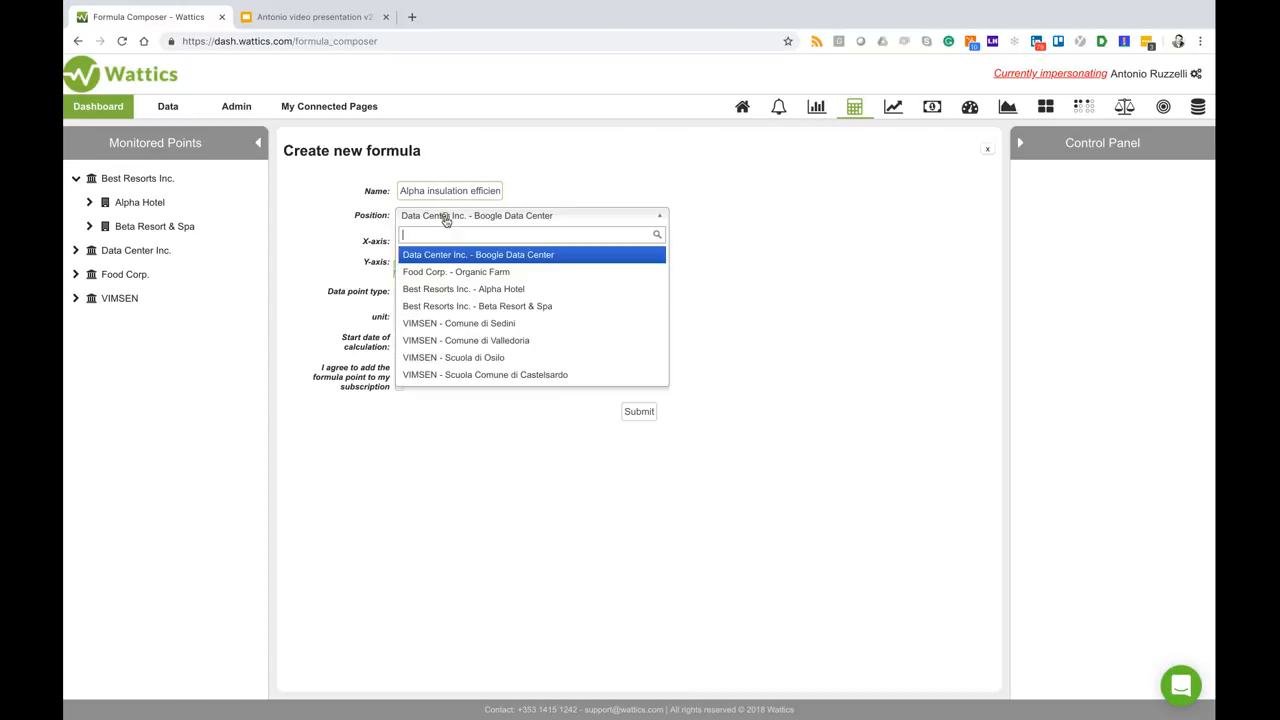
pyautogui.click(464, 288)
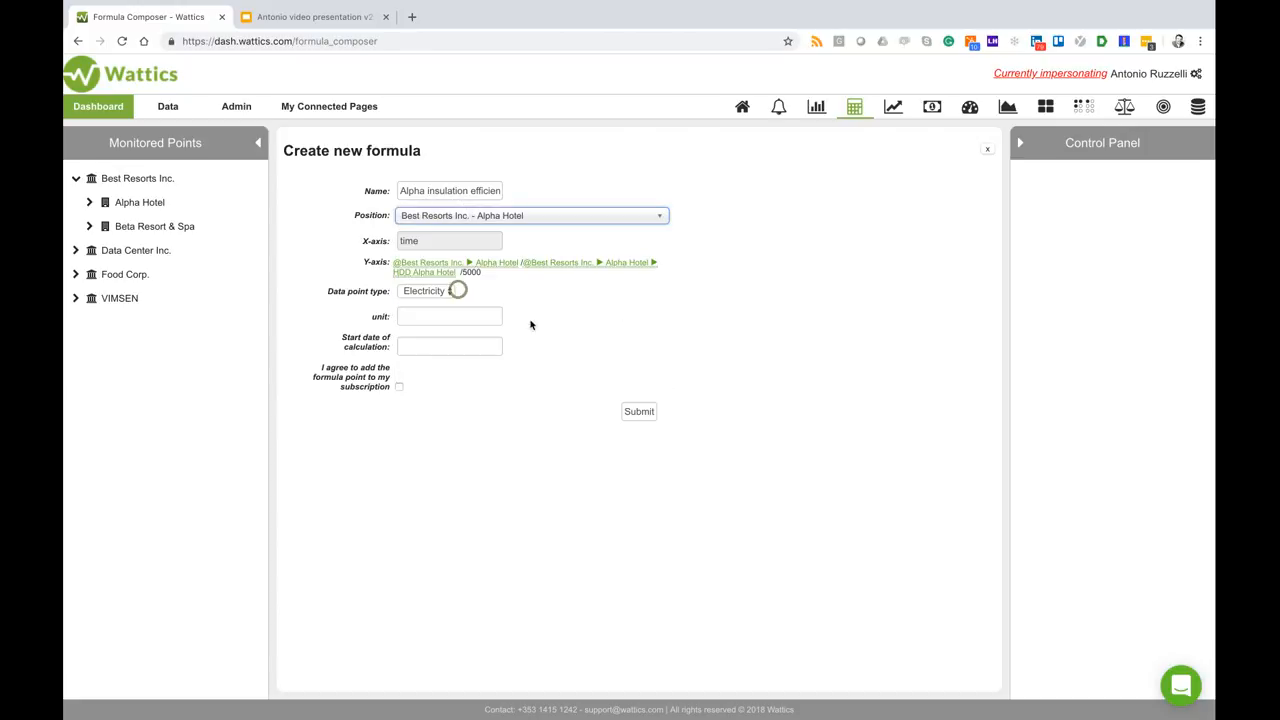
pyautogui.click(448, 292)
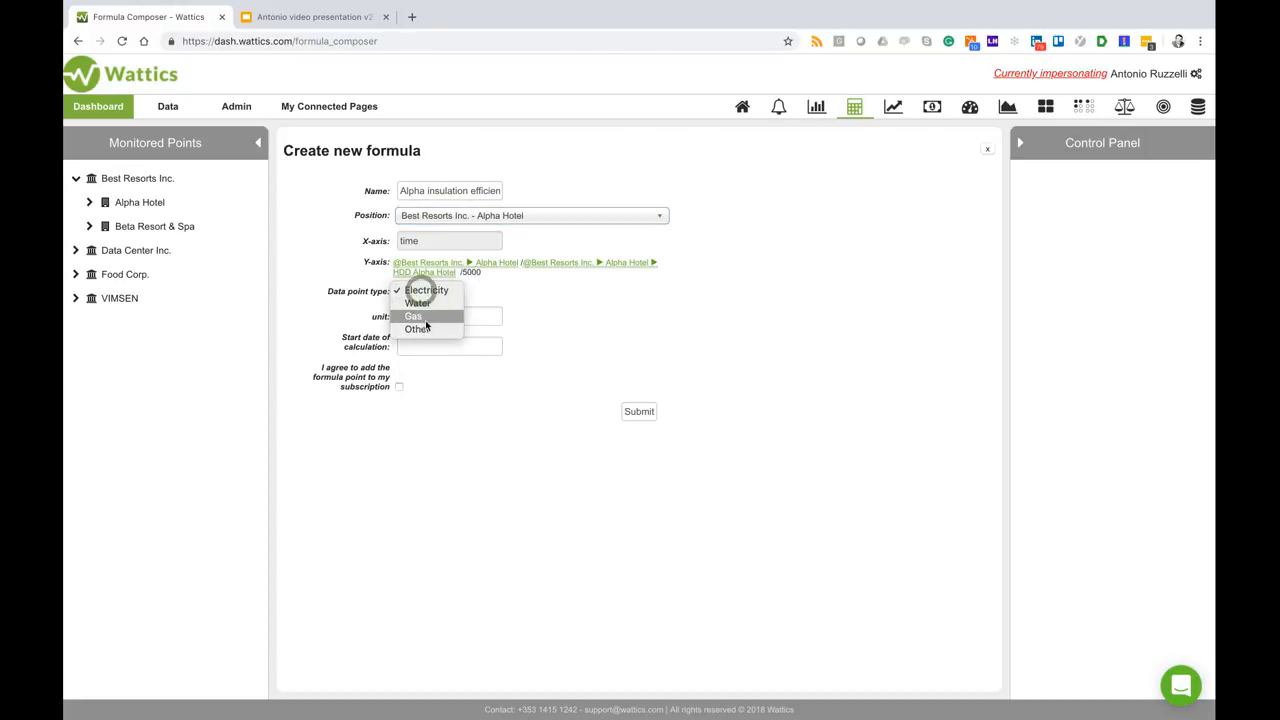
pyautogui.click(416, 328)
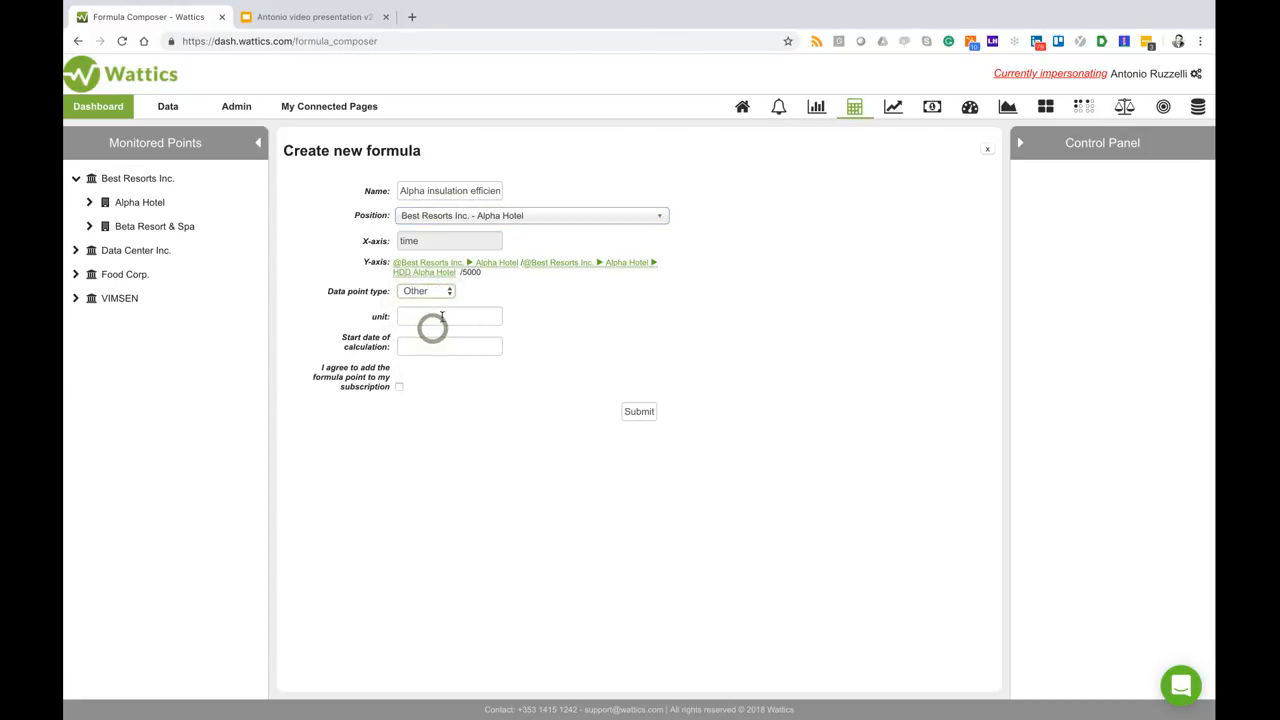
pyautogui.write('k')
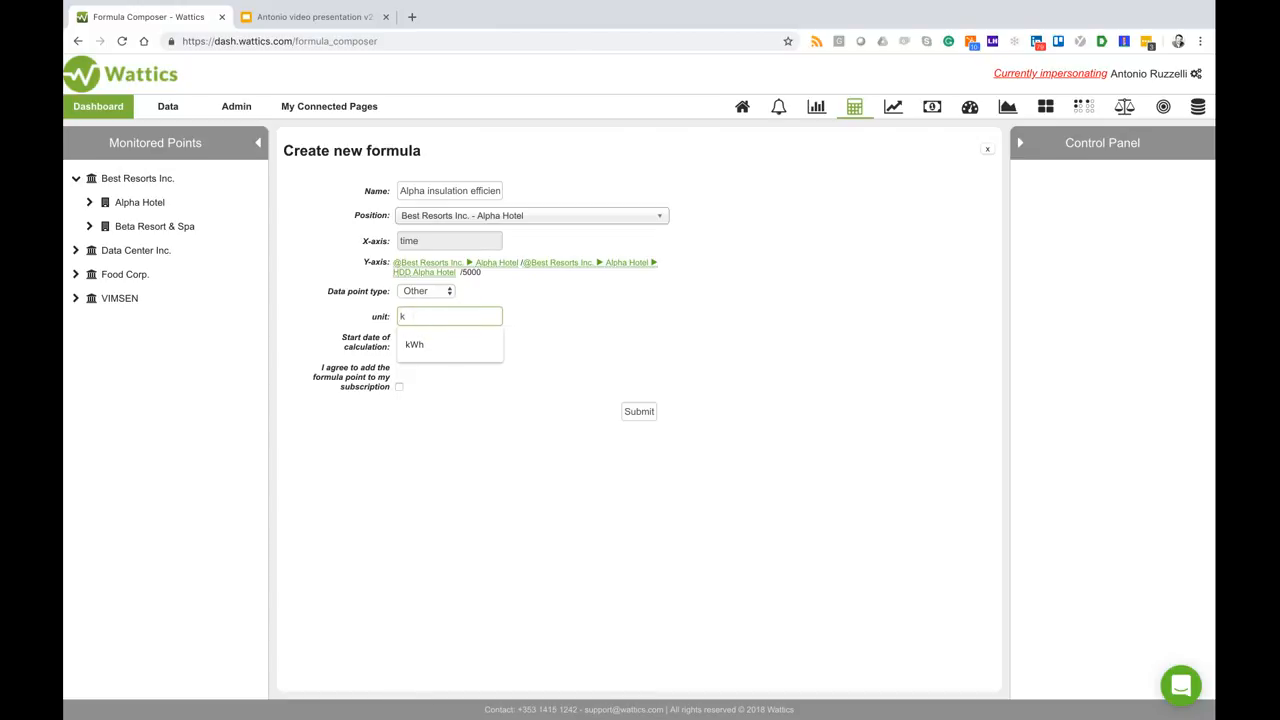
pyautogui.write('Wh/HDD/s')
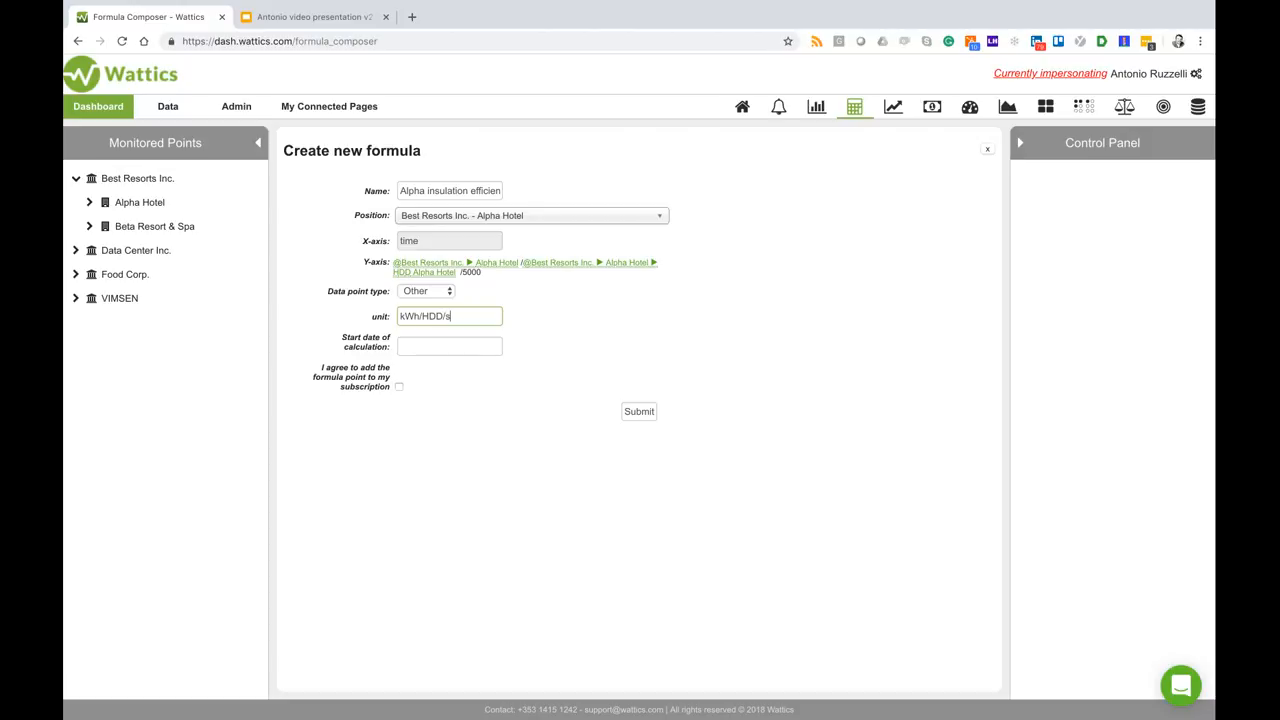
# Set the calculation start date to 01/10/2017 and agree to add the point to the subscription
pyautogui.click(448, 346)
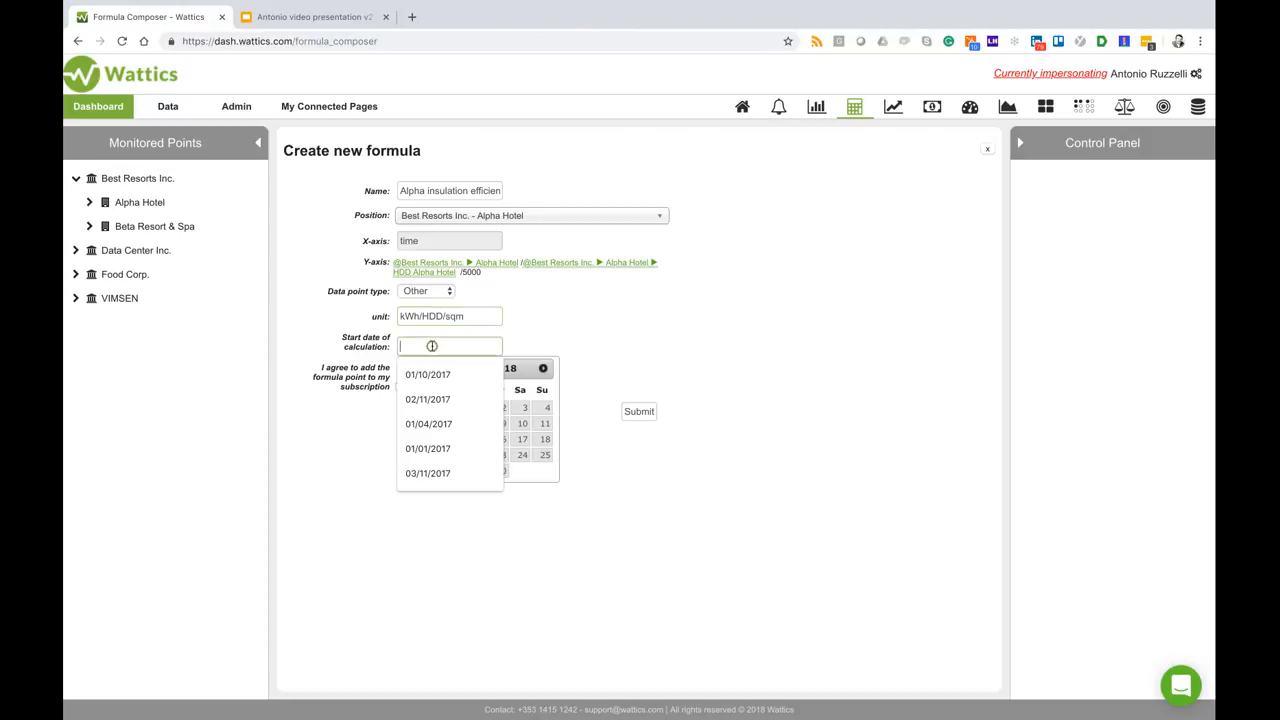
pyautogui.click(428, 374)
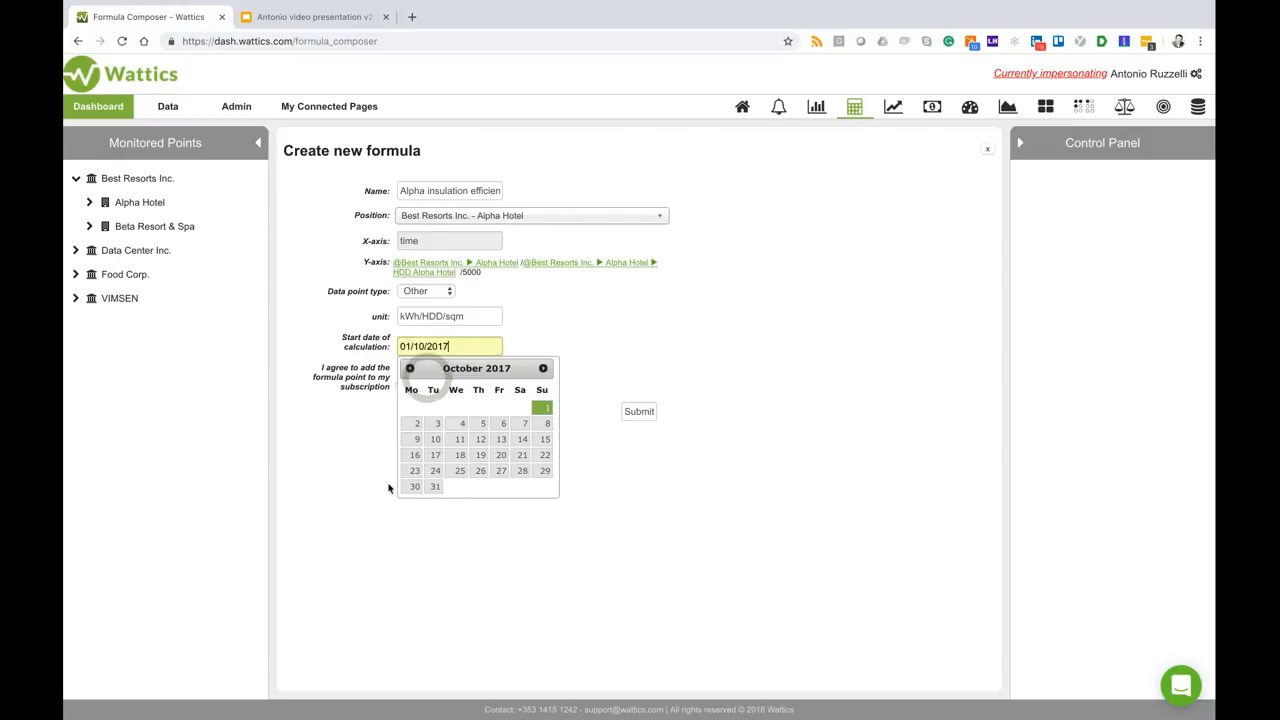
pyautogui.click(640, 412)
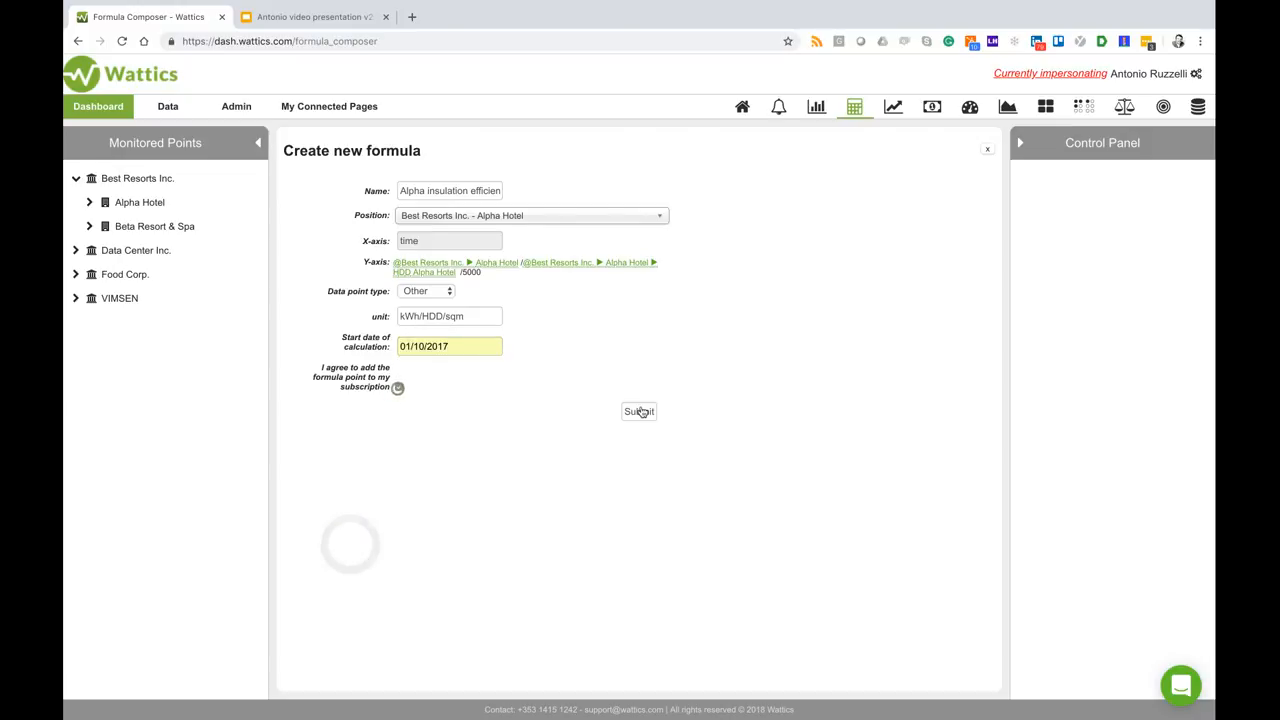
pyautogui.click(398, 388)
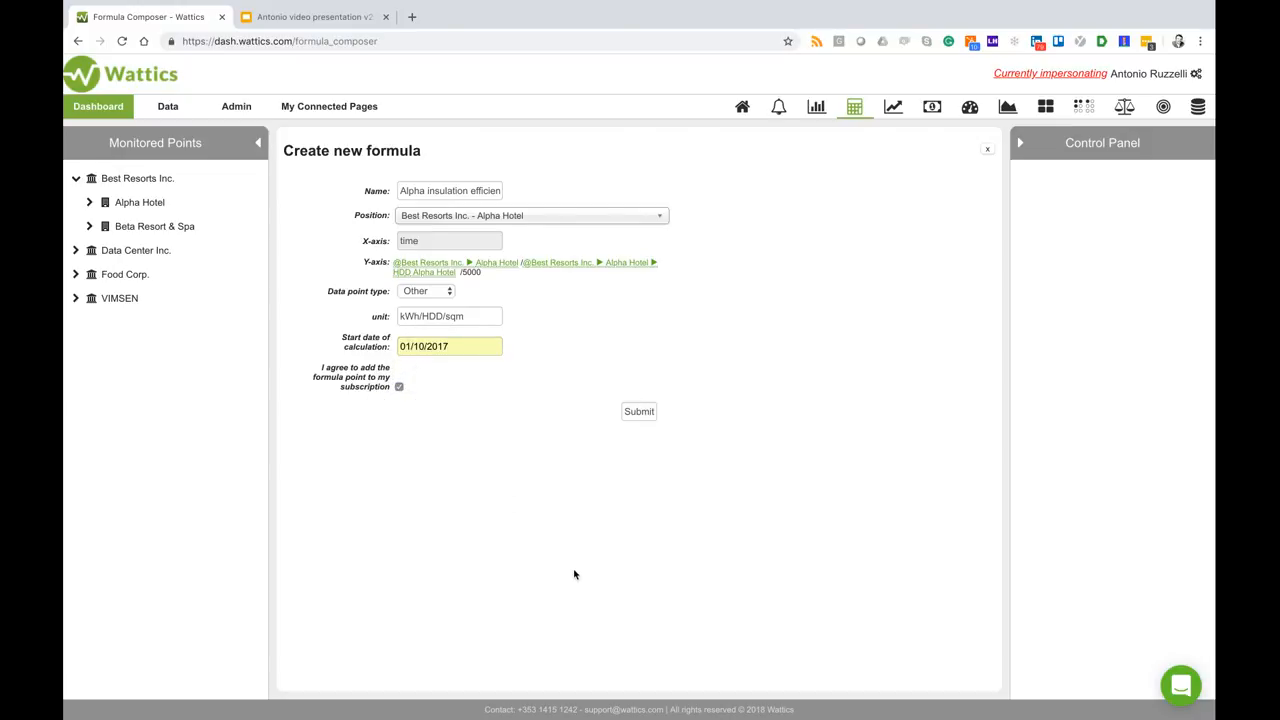
pyautogui.moveTo(568, 544)
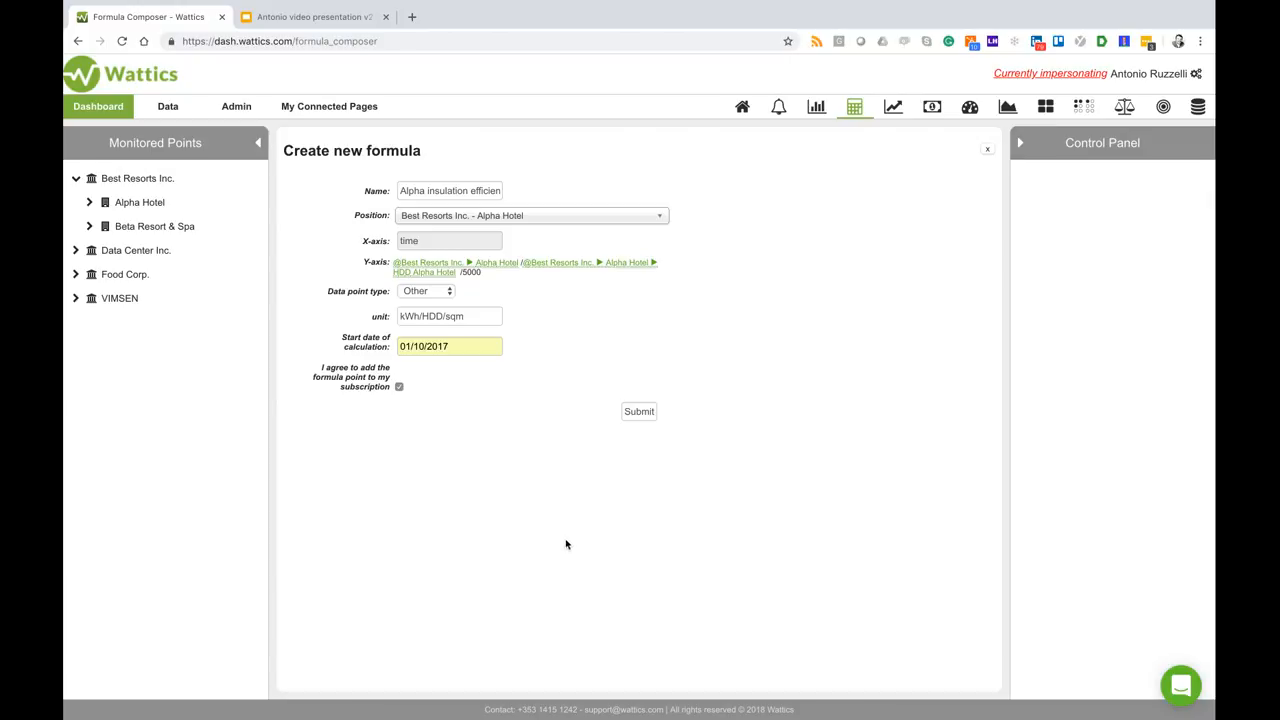
pyautogui.moveTo(536, 526)
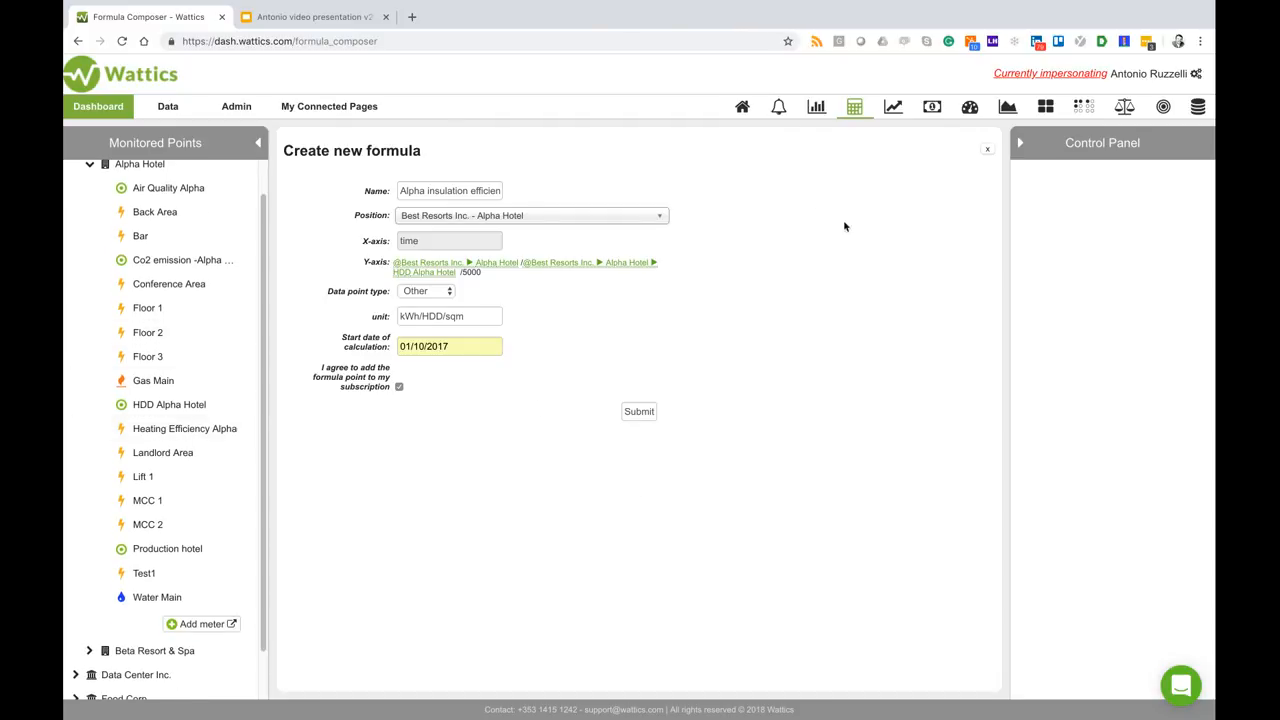
# Add Heating Efficiency Alpha beside Beta in the breakdown chart and show monthly 2018 values
pyautogui.click(816, 106)
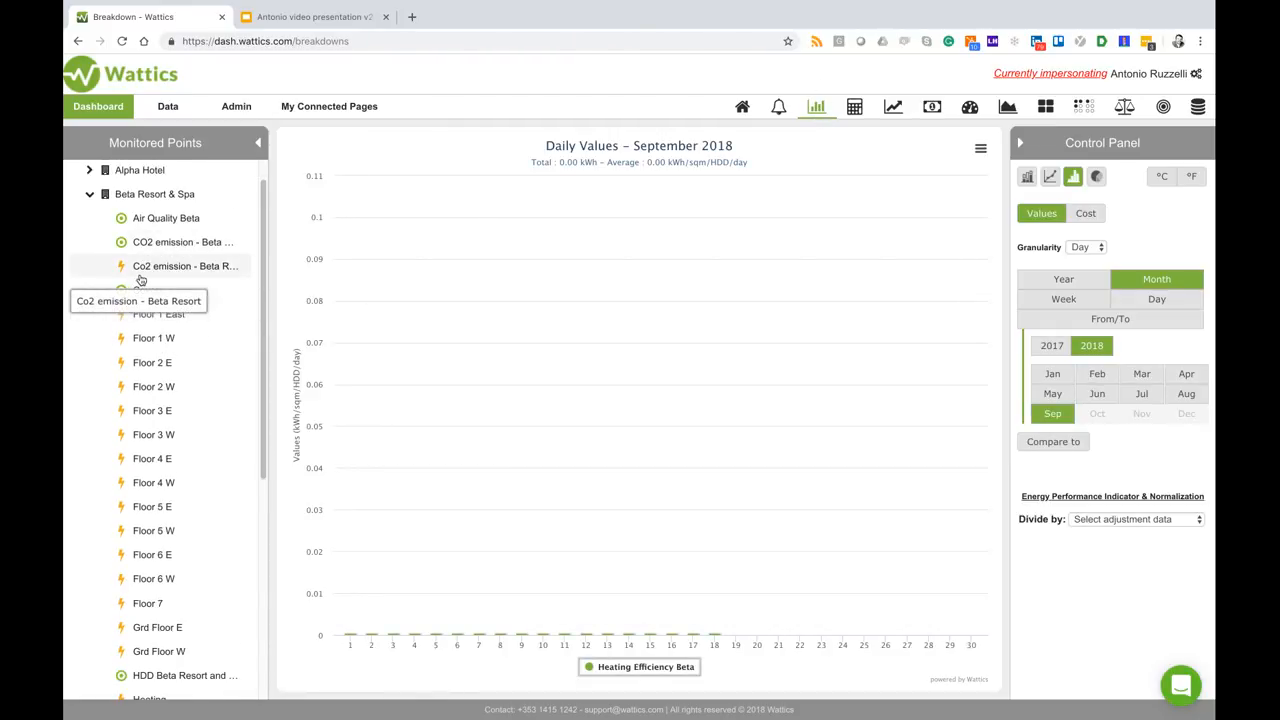
pyautogui.scroll(-3)
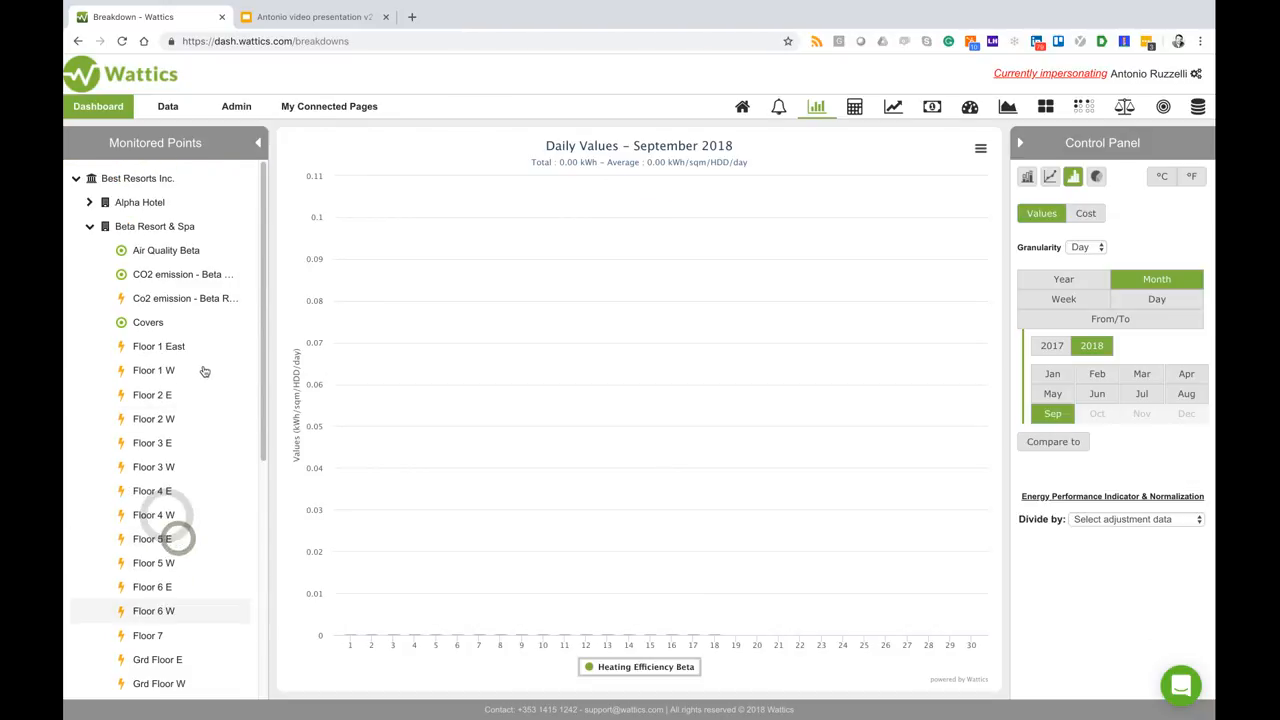
pyautogui.click(88, 202)
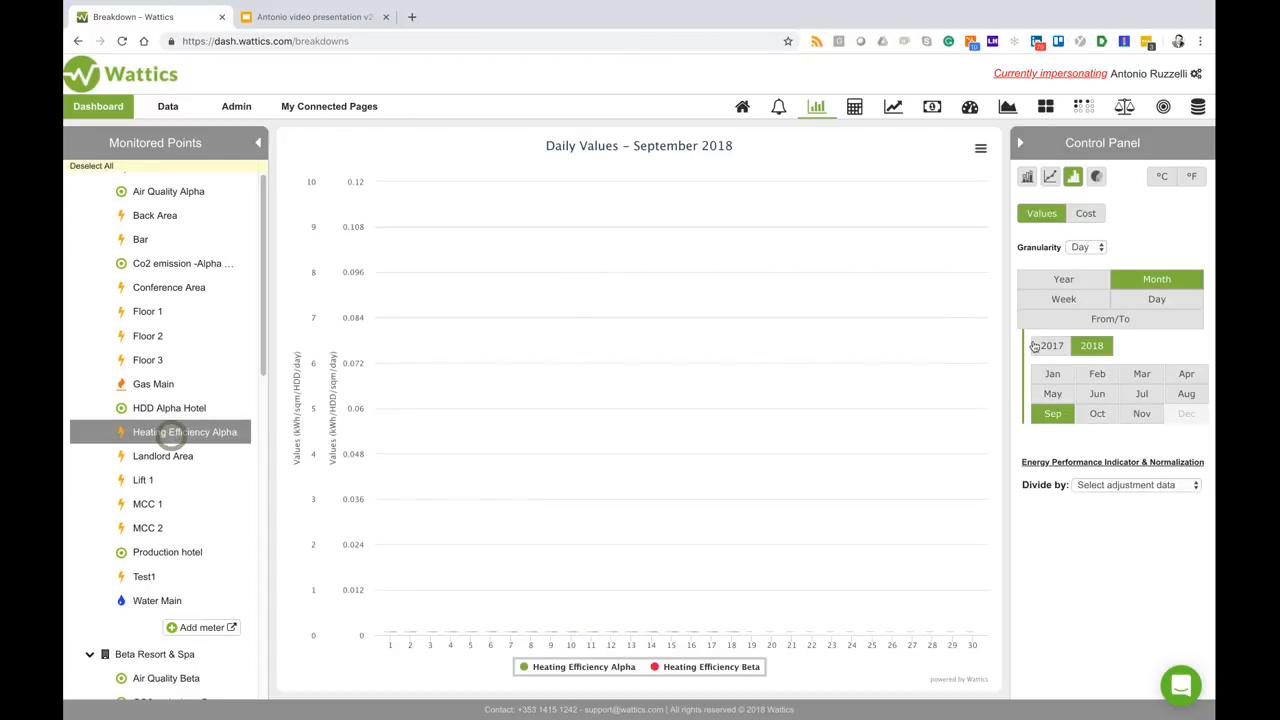
pyautogui.click(1052, 344)
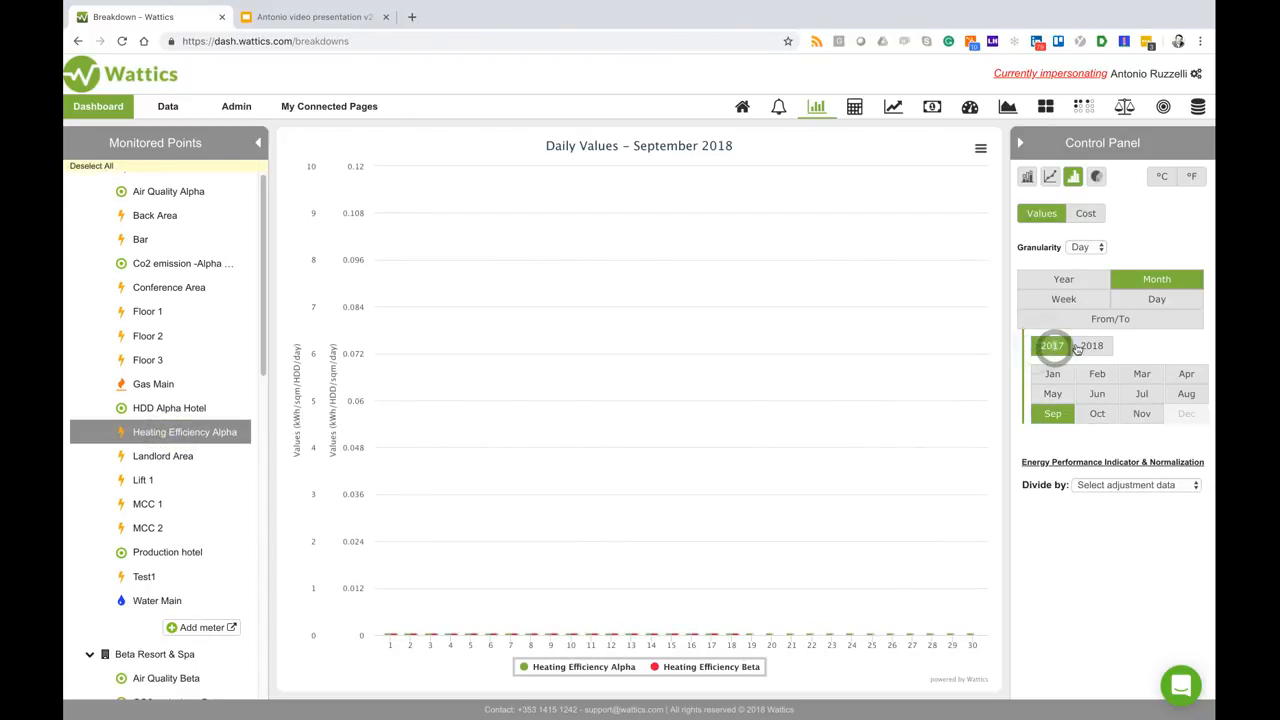
pyautogui.click(1064, 280)
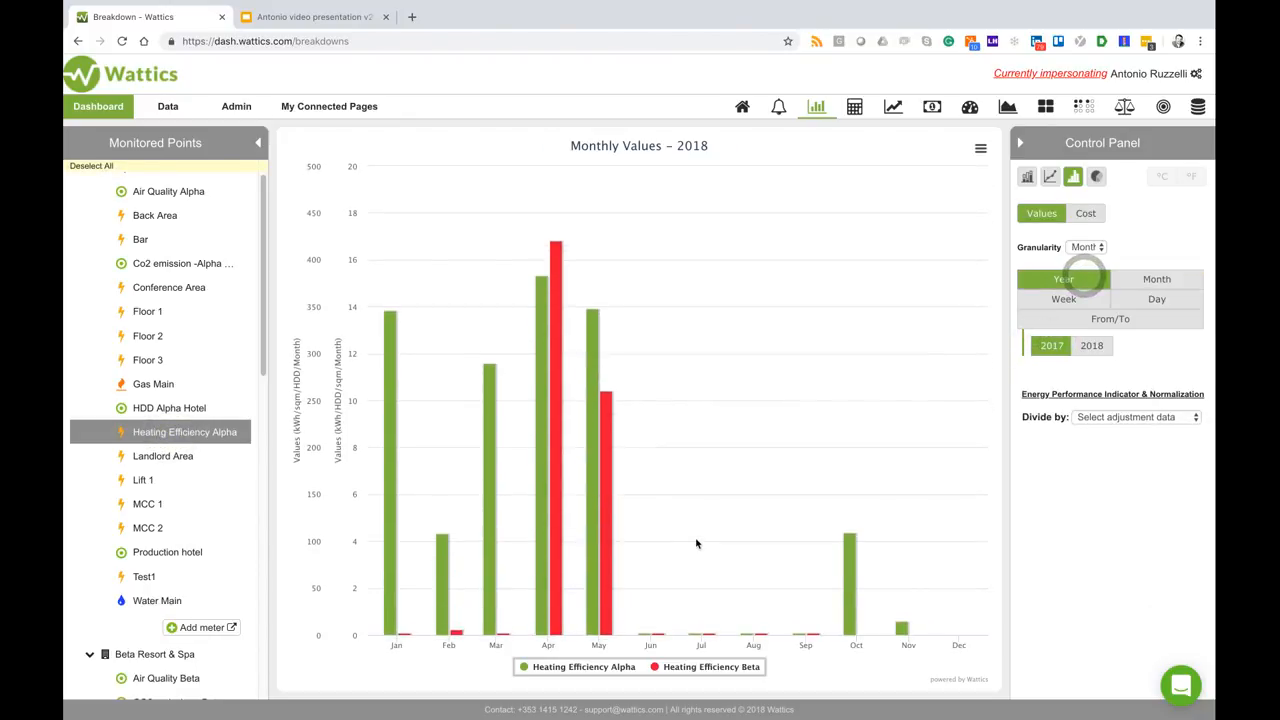
pyautogui.moveTo(556, 256)
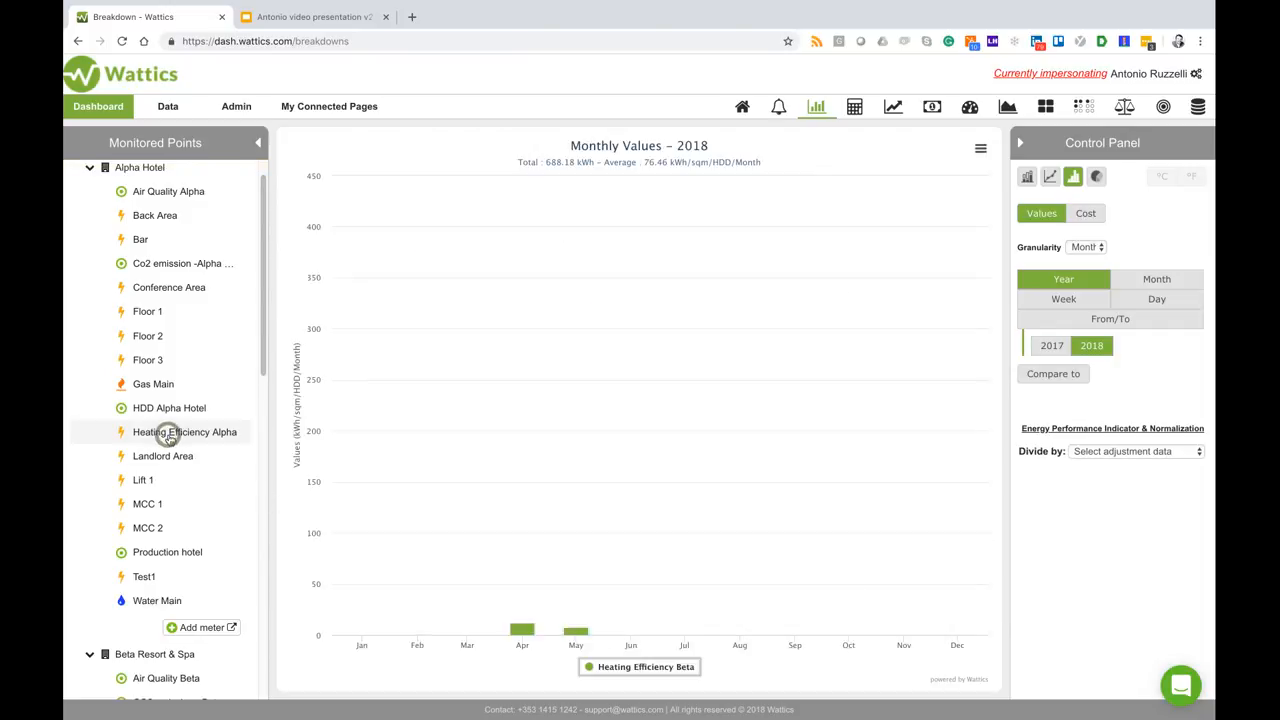
# Toggle Heating Efficiency Alpha off so a single efficiency series remains plotted
pyautogui.click(184, 432)
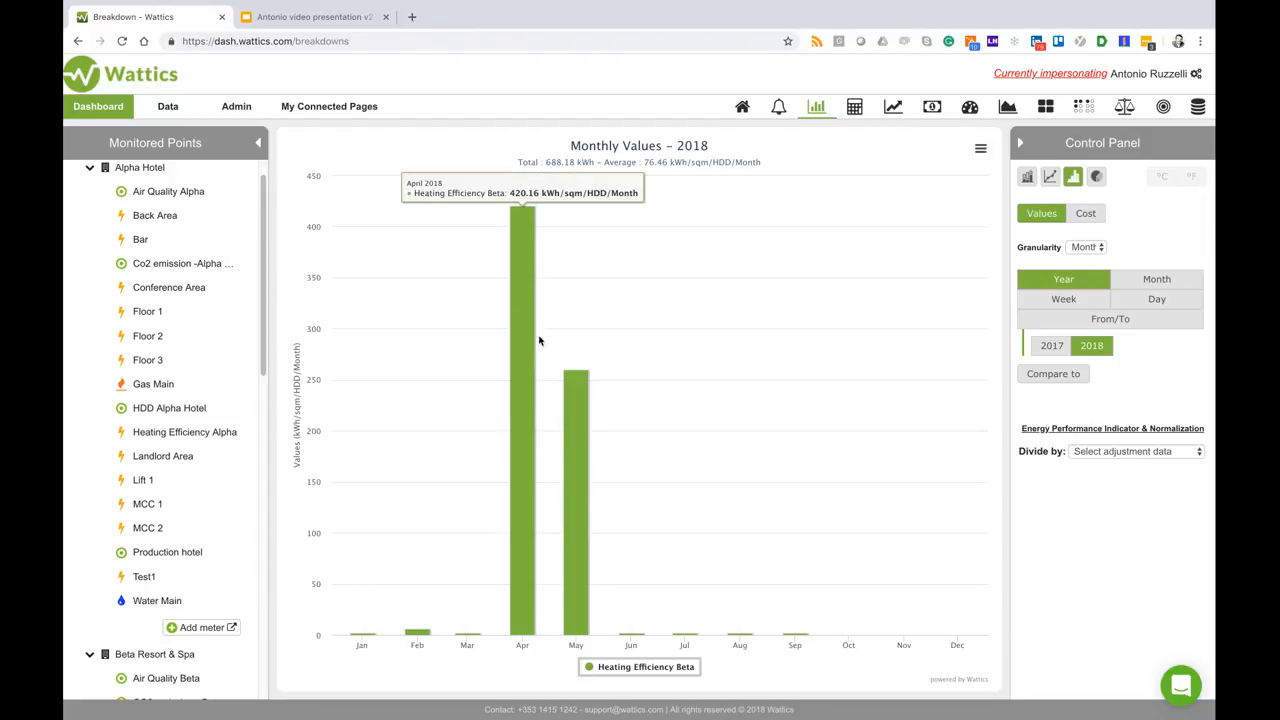
pyautogui.moveTo(162, 456)
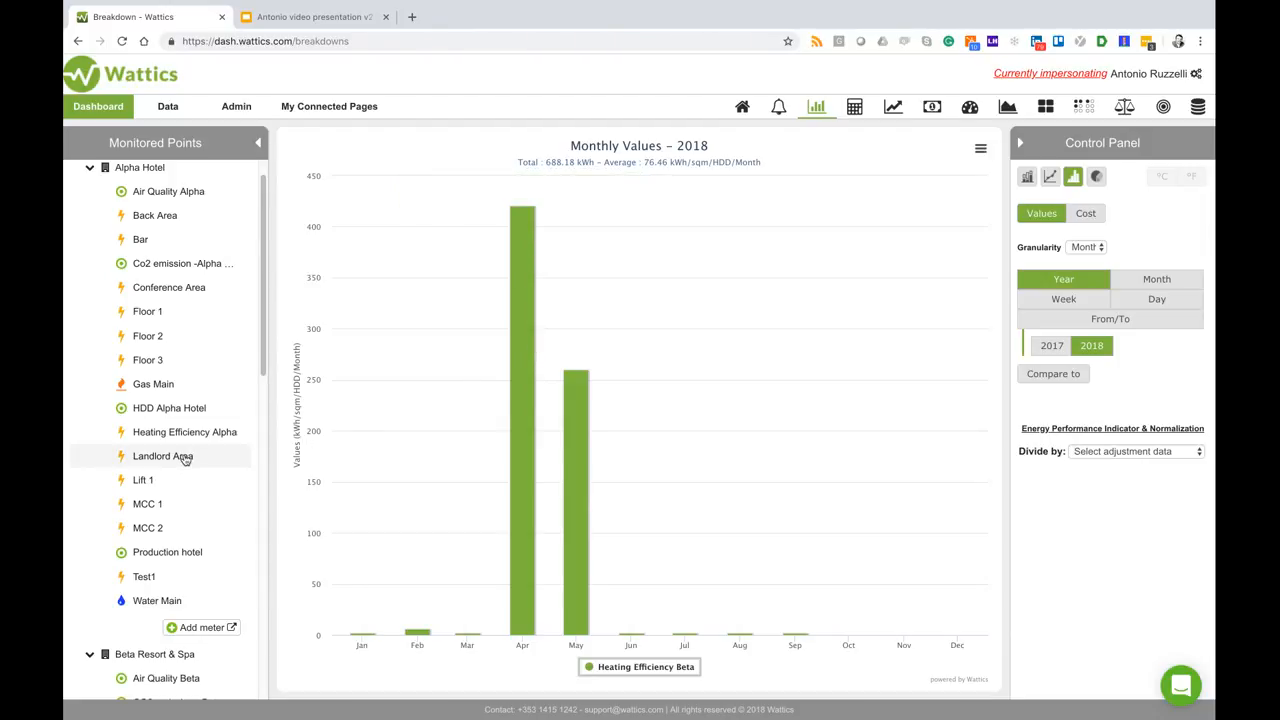
pyautogui.moveTo(578, 380)
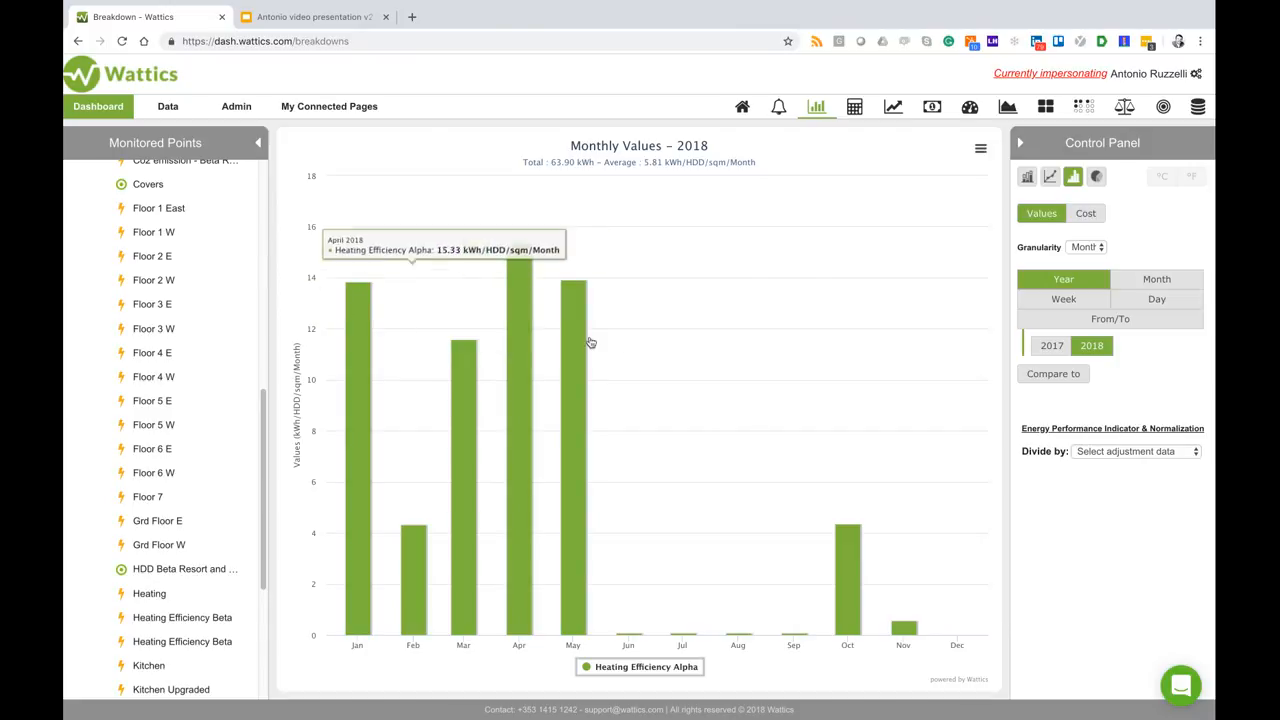
pyautogui.moveTo(638, 292)
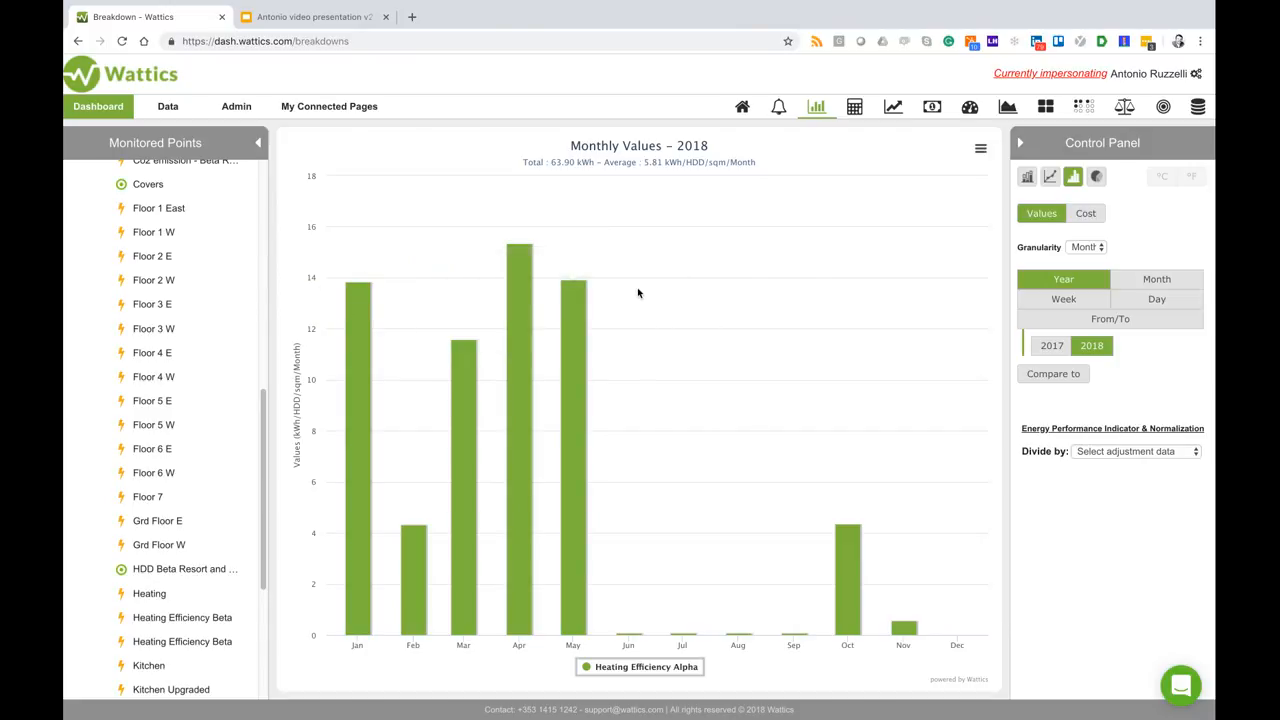
pyautogui.moveTo(964, 382)
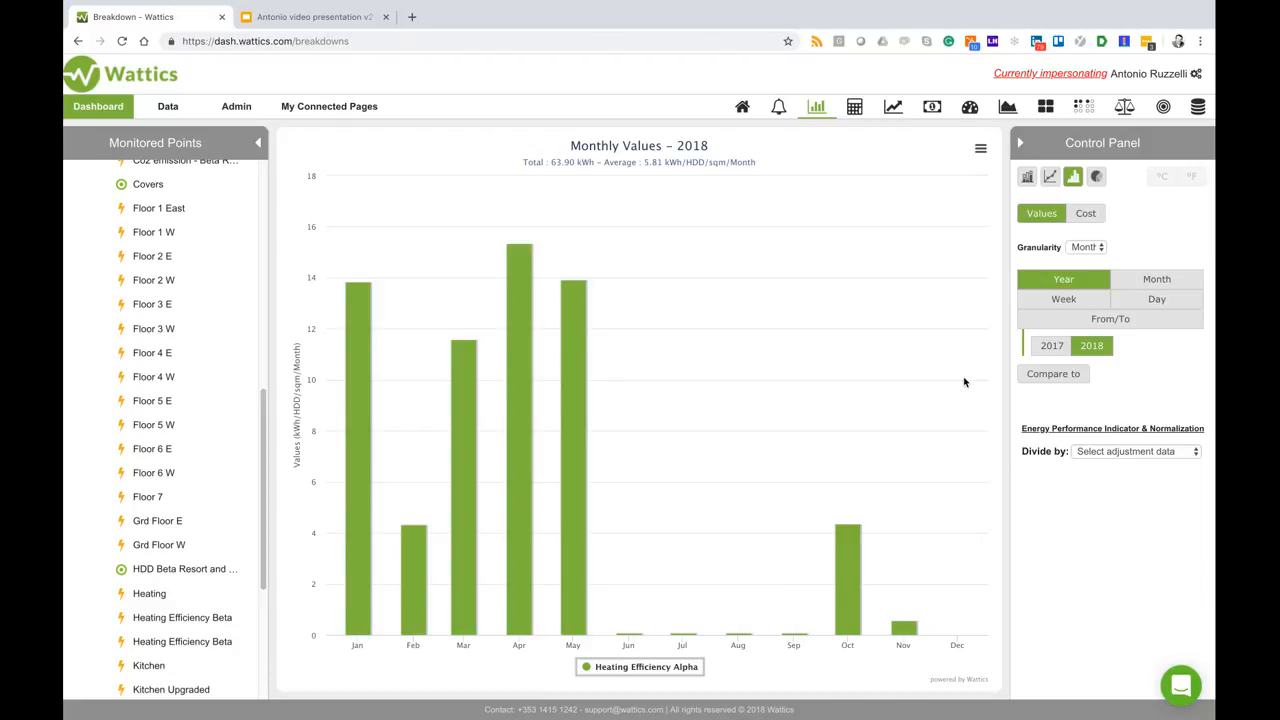
pyautogui.moveTo(650, 328)
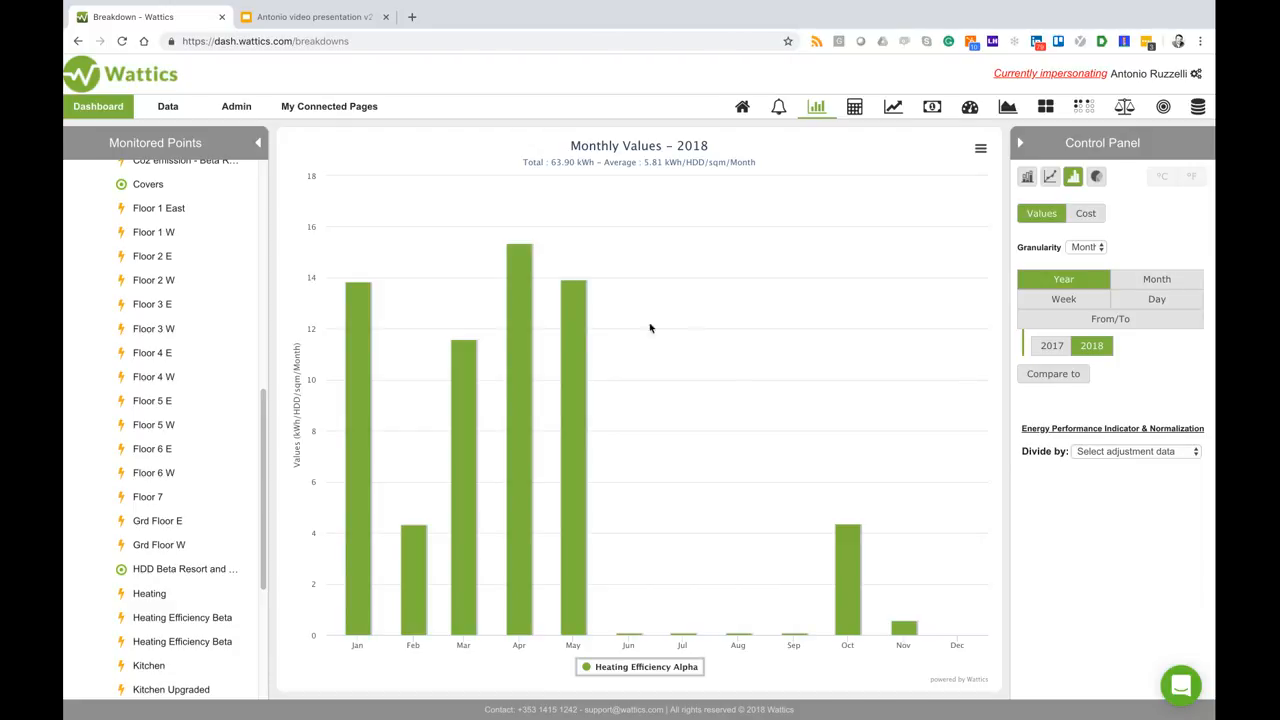
pyautogui.moveTo(518, 250)
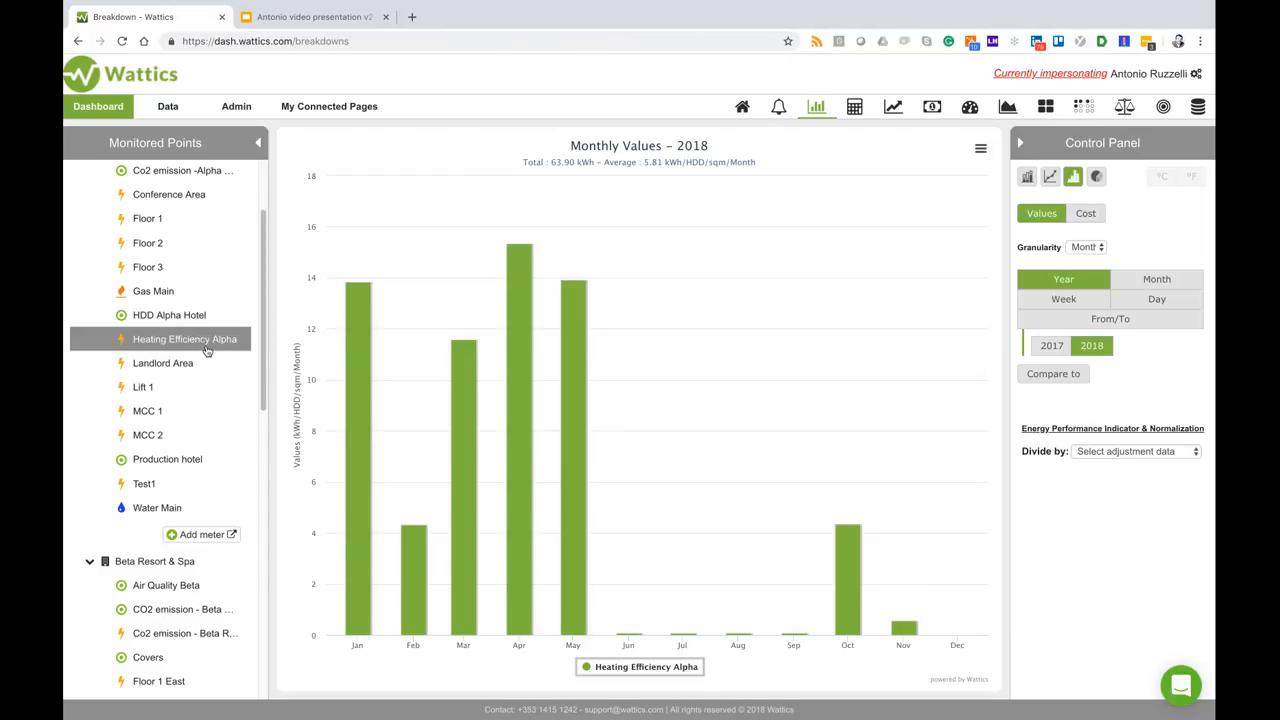
# Add HDD Beta Resort and Spa from the Monitored Points list to the 2018 monthly chart
pyautogui.scroll(-3)
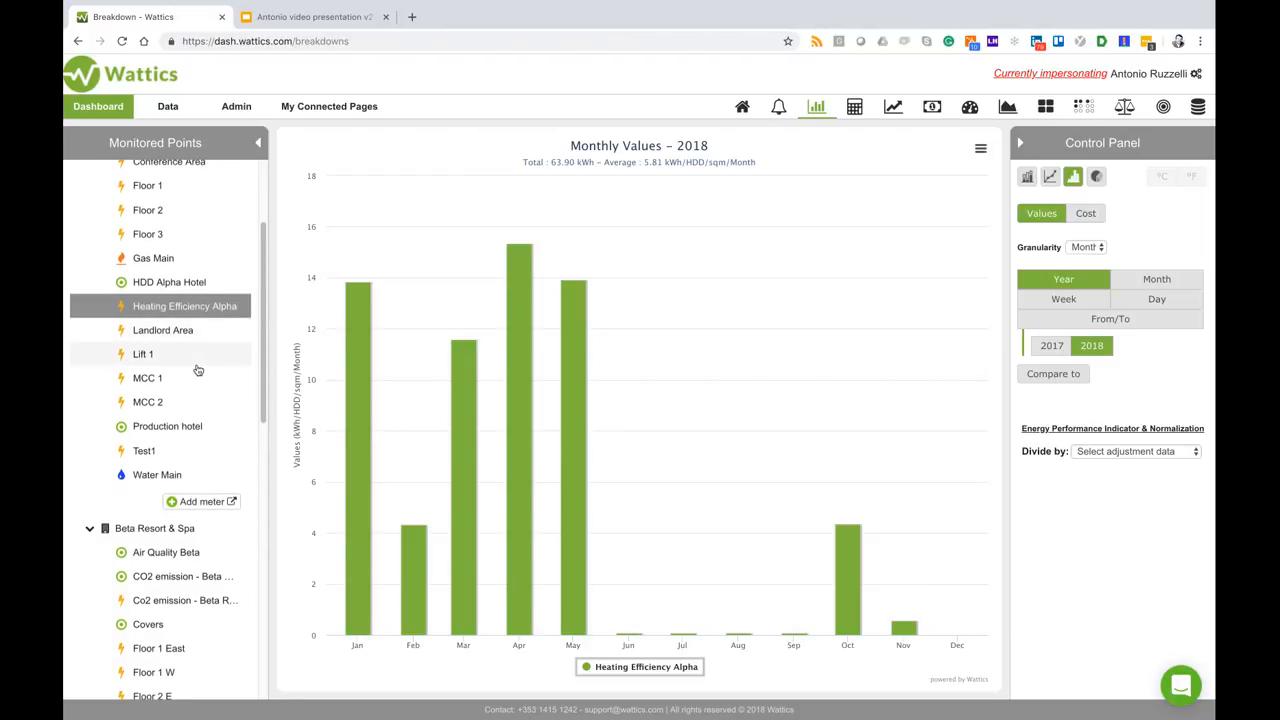
pyautogui.scroll(-3)
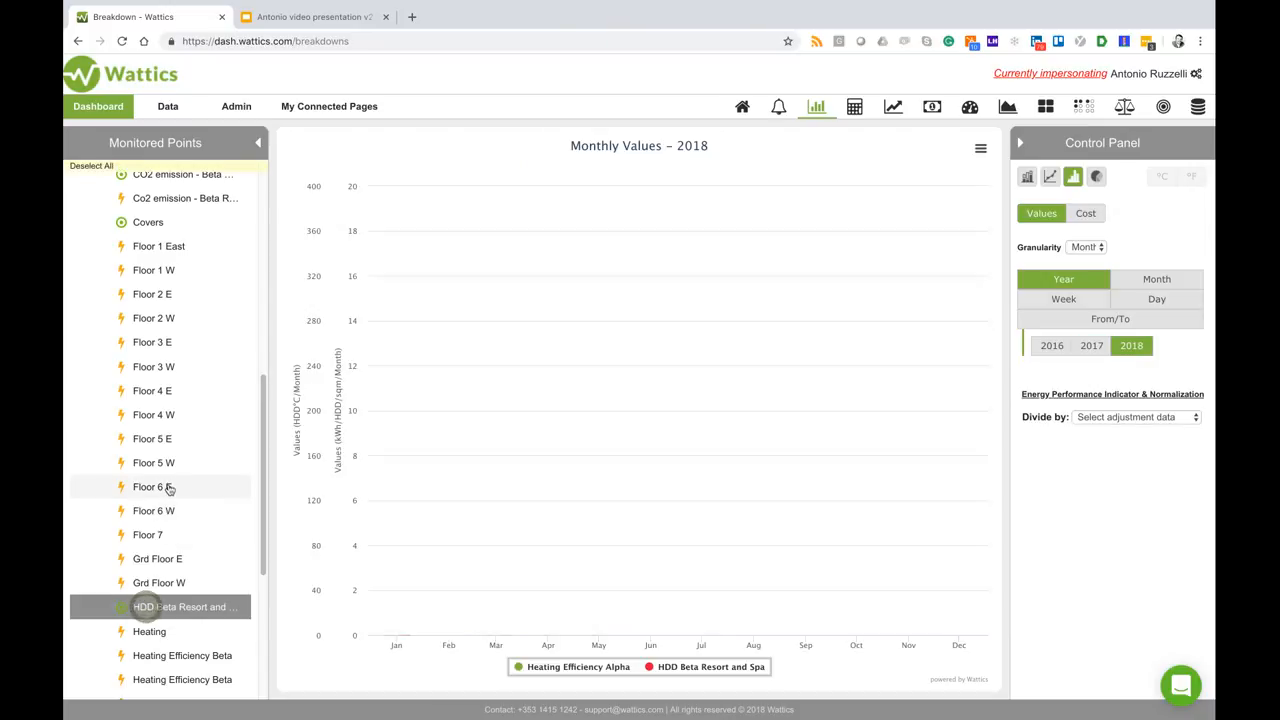
pyautogui.click(184, 606)
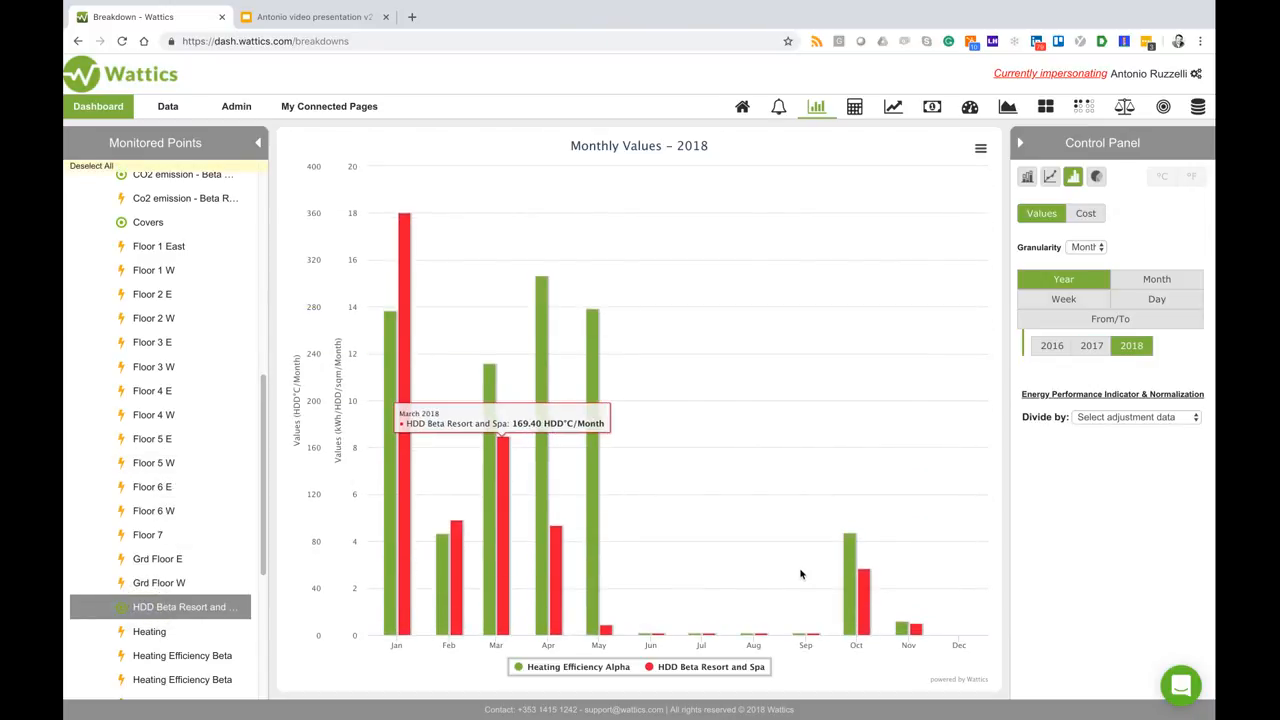
pyautogui.moveTo(716, 536)
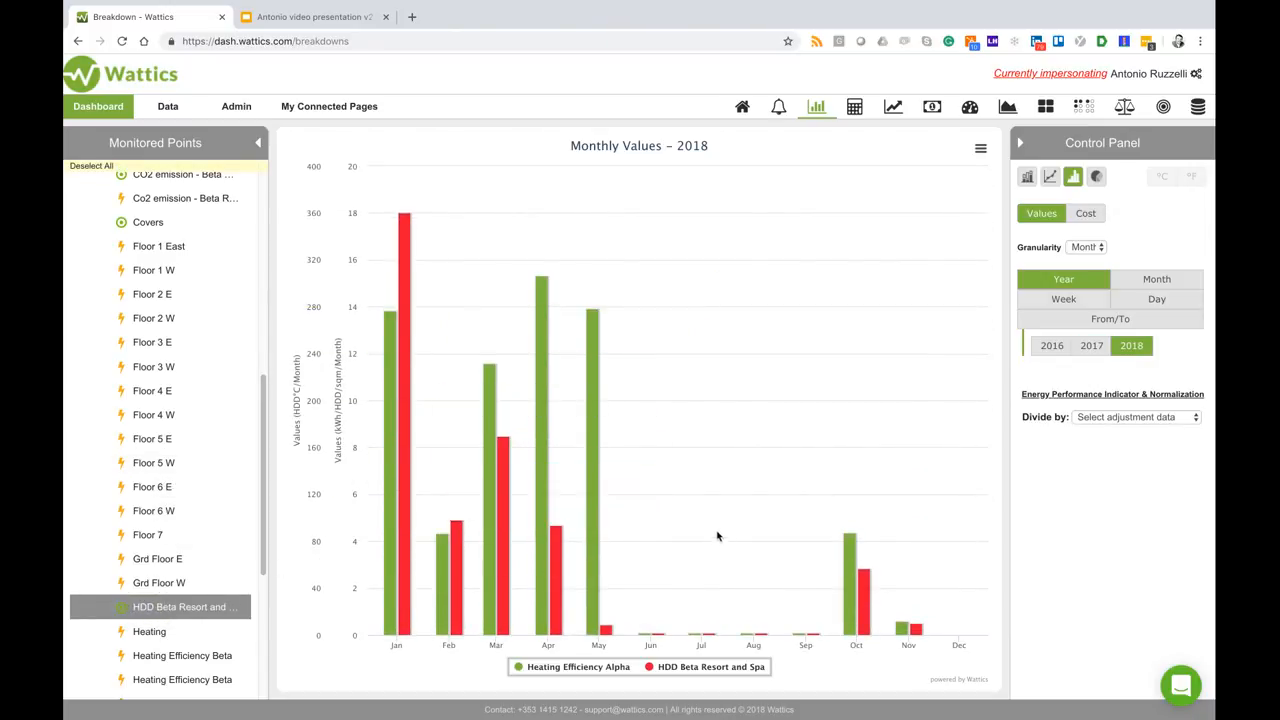
pyautogui.moveTo(692, 488)
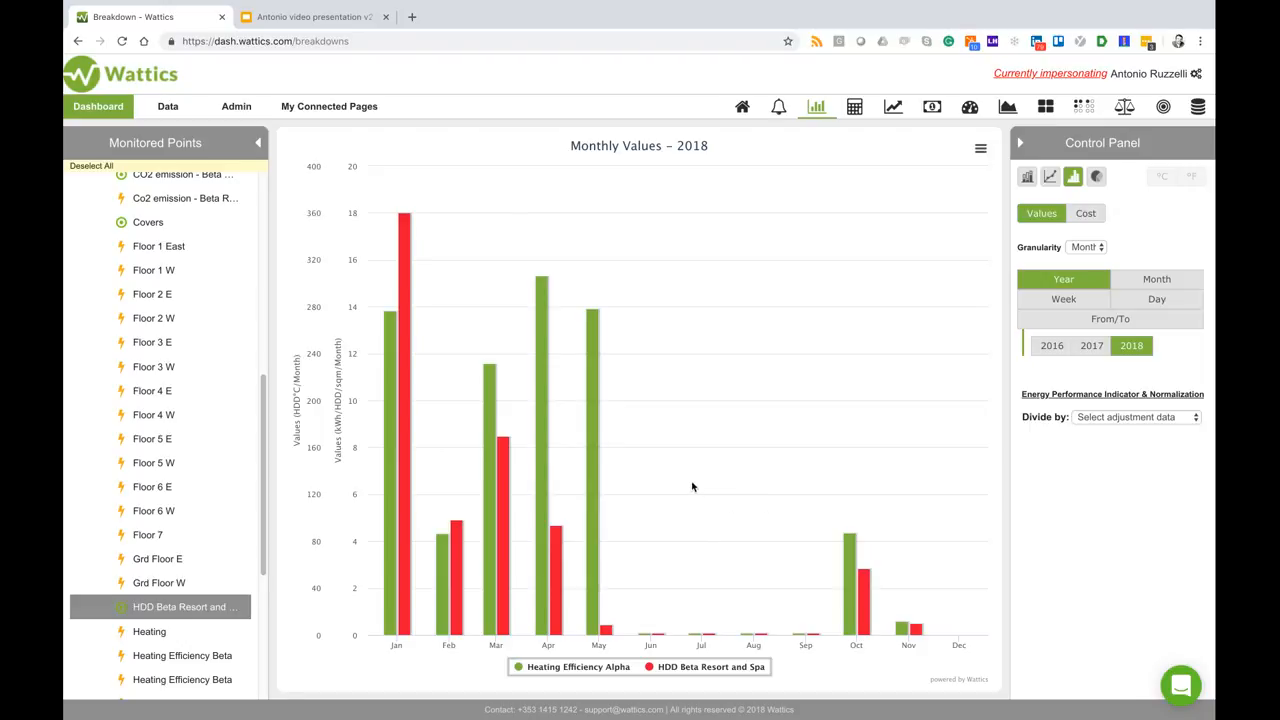